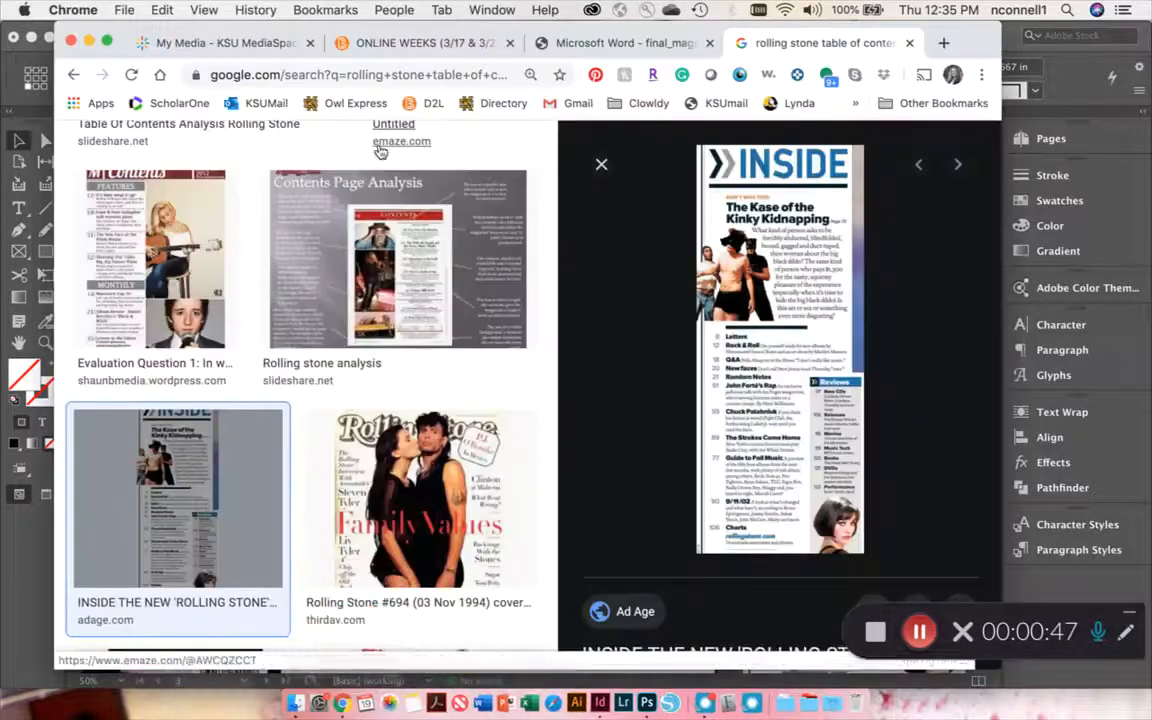
- Close the enlarged INSIDE contents preview to get back to the Rolling Stone results grid
click(601, 164)
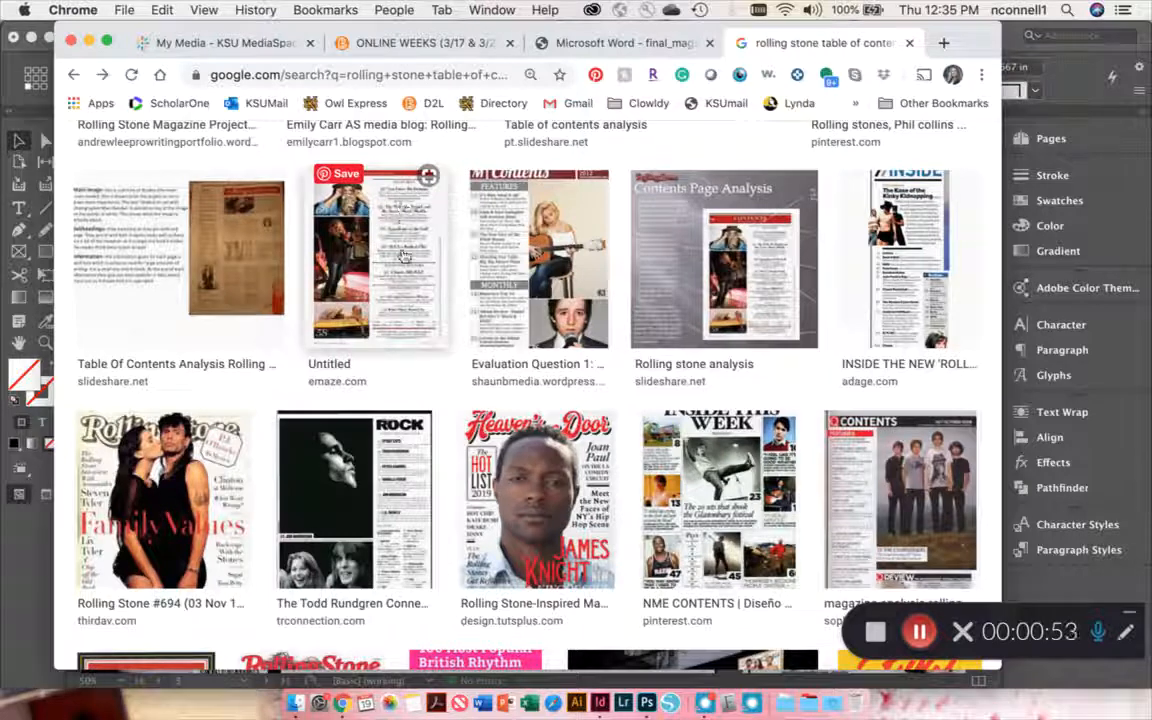
mouse_move(399, 349)
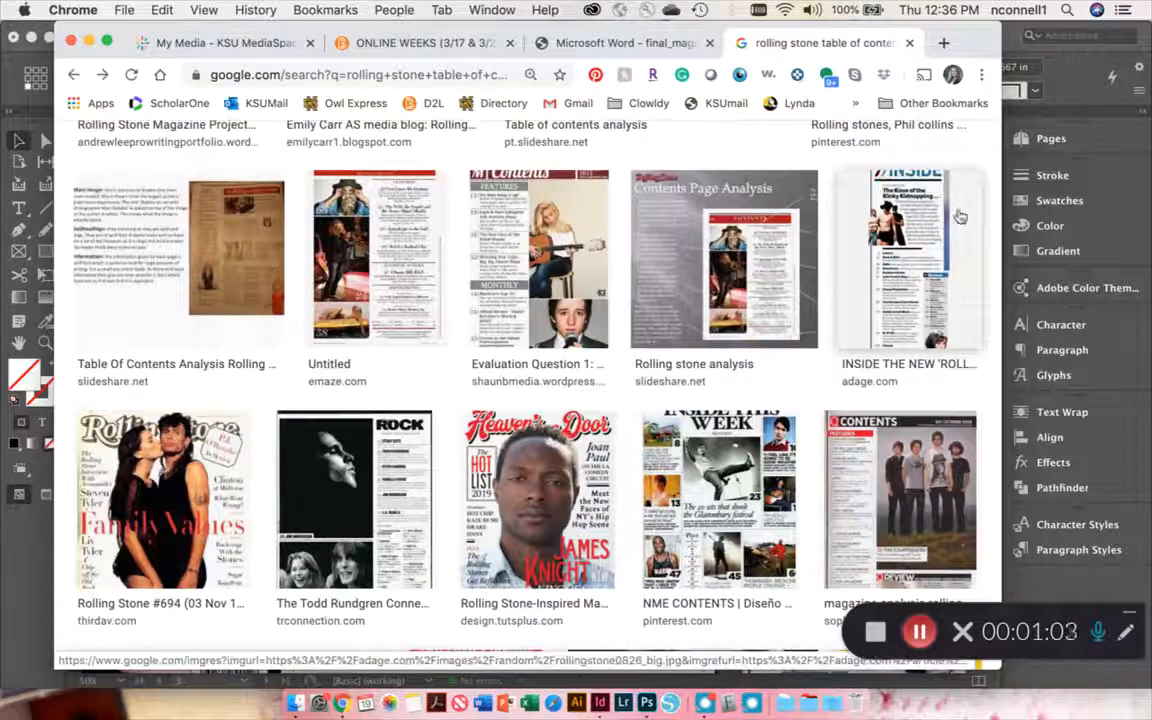
mouse_move(970, 249)
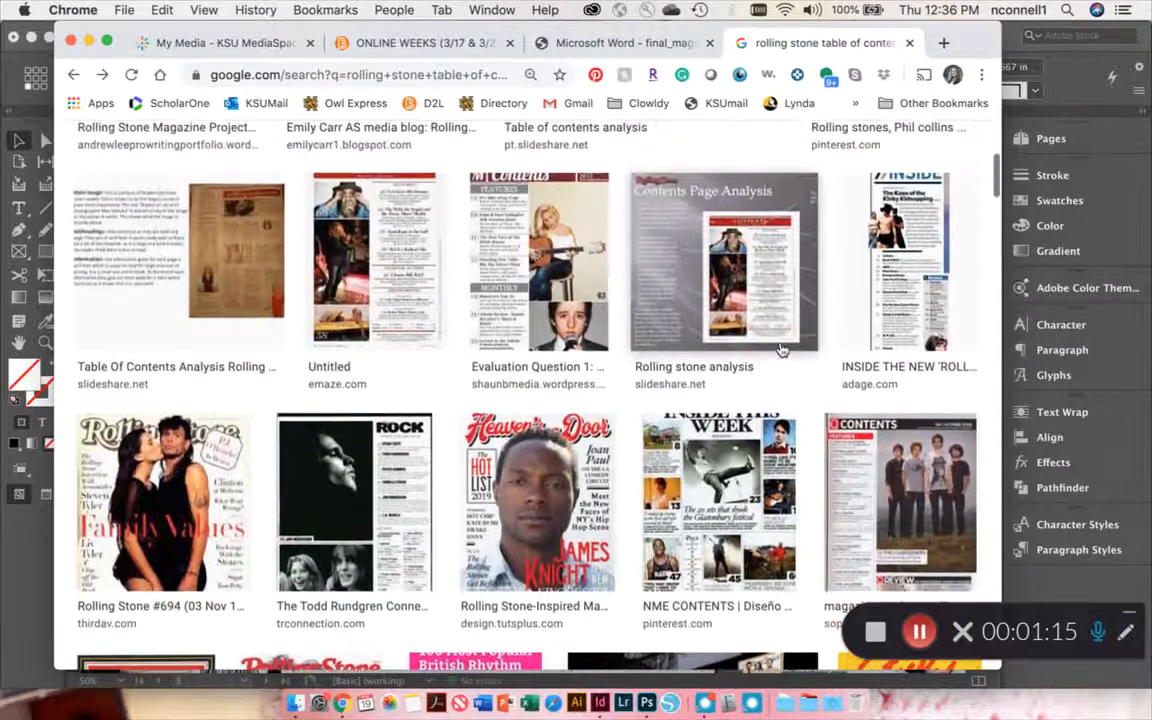
mouse_move(903, 272)
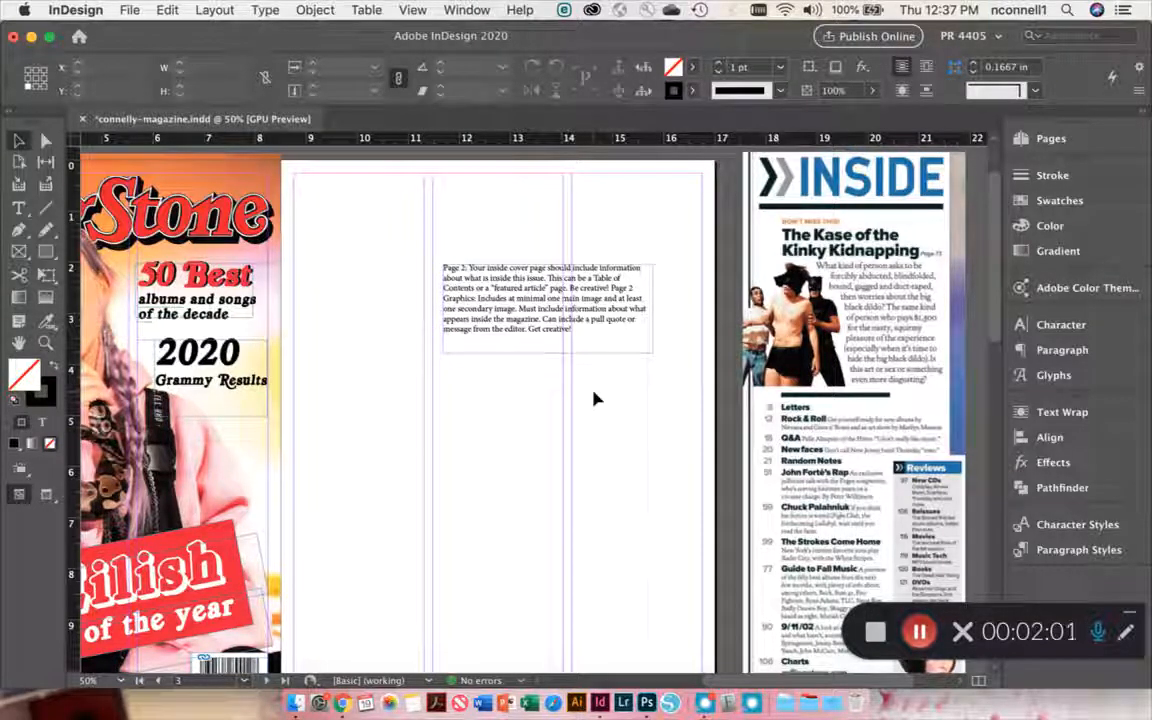
- Paste the Rolling Stone 'Inside' reference image onto the pasteboard beside page 2
click(545, 300)
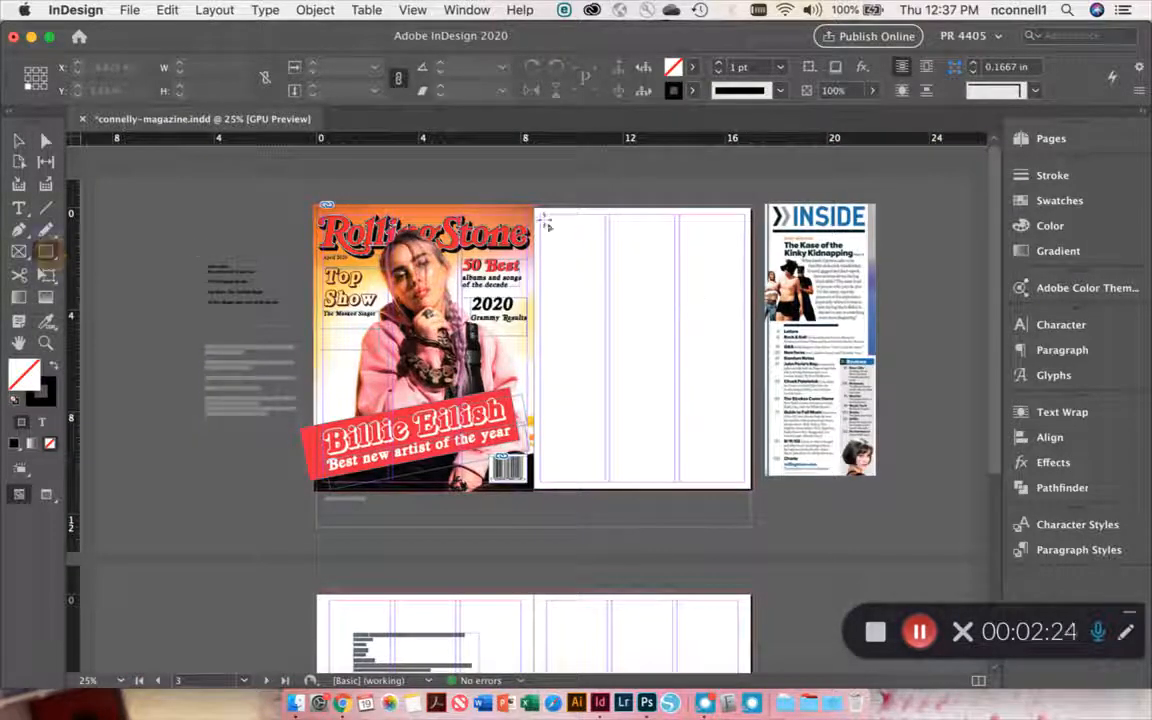
- Draw a full-height rectangle on the right page with no stroke and [Paper] fill
drag(545, 222, 597, 377)
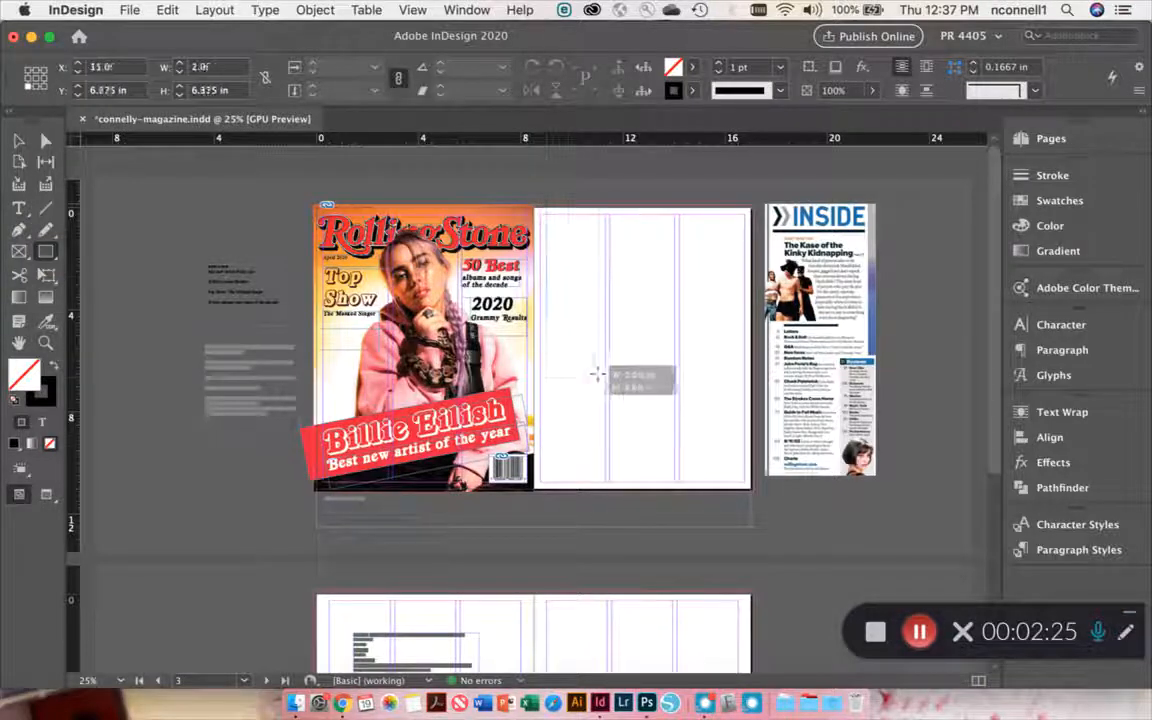
drag(597, 375, 655, 497)
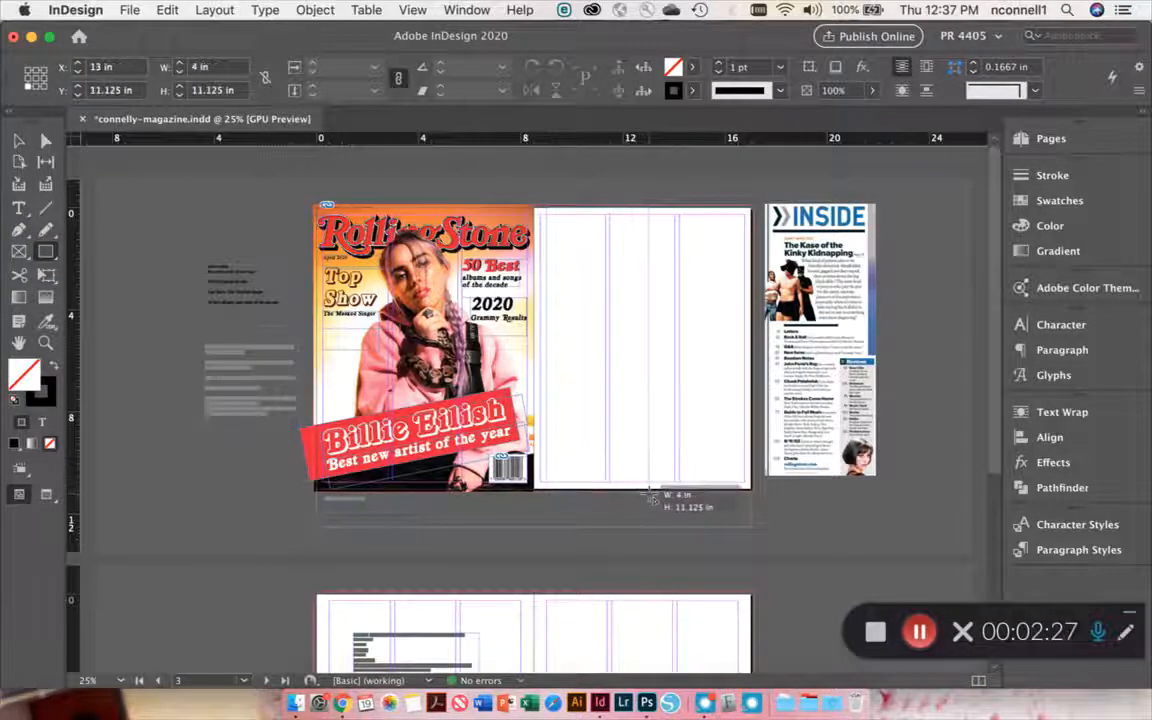
click(680, 90)
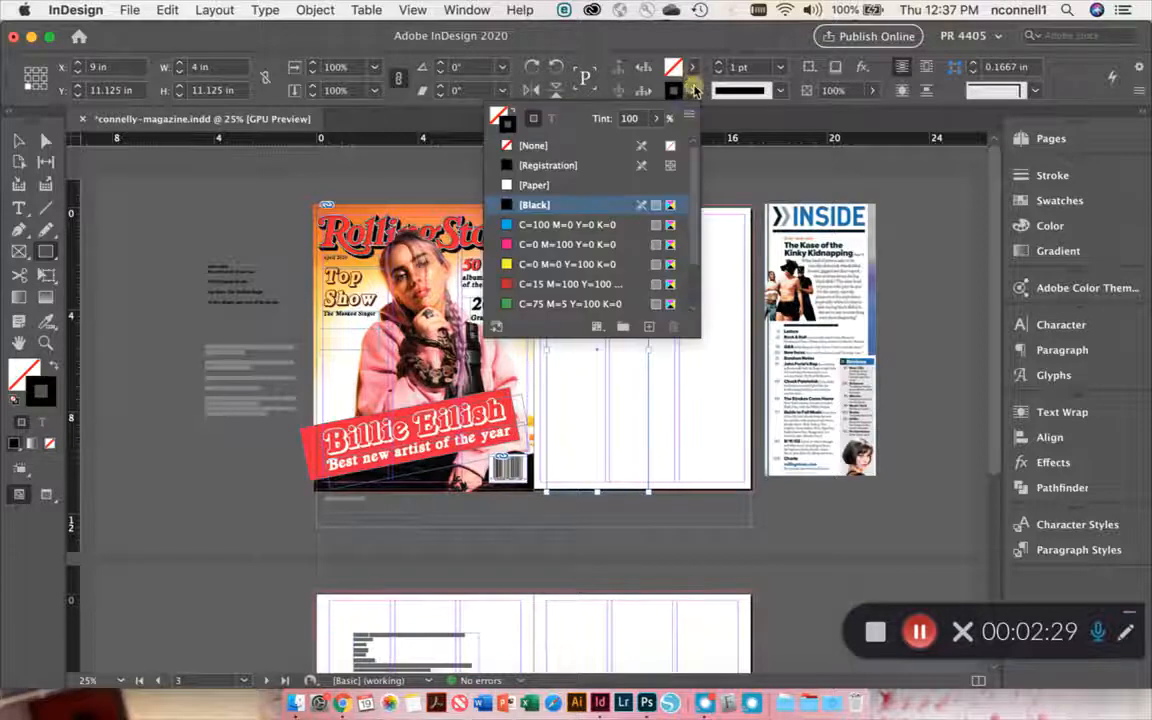
click(536, 121)
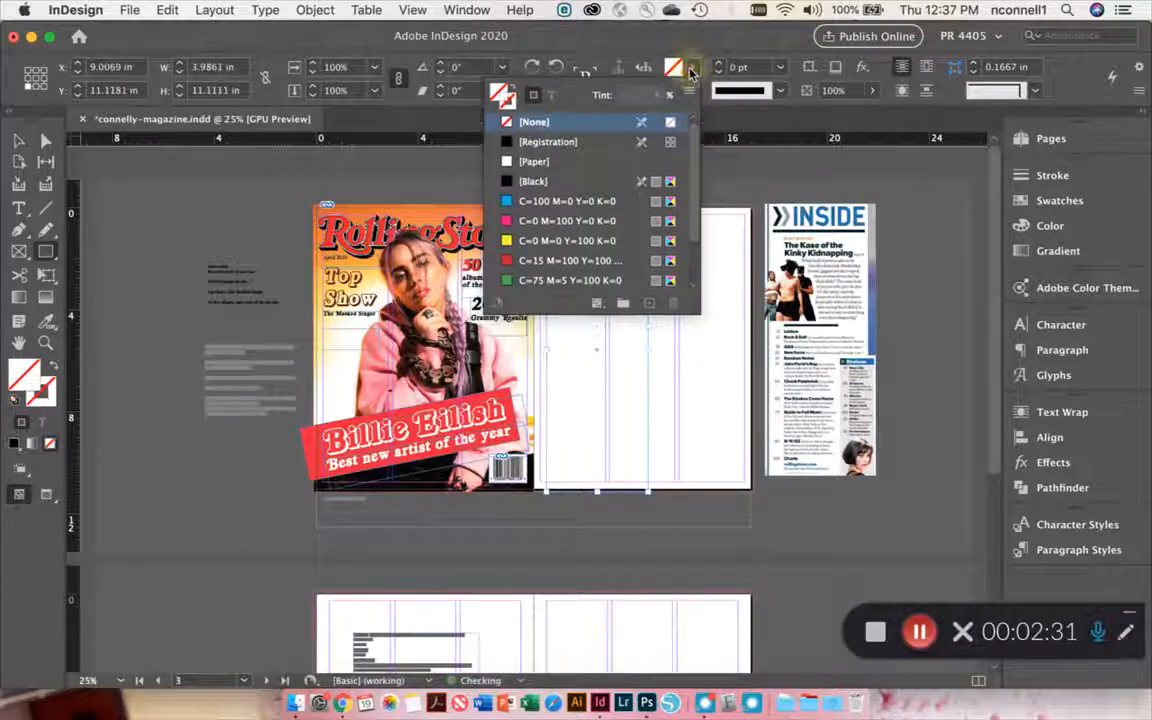
click(532, 161)
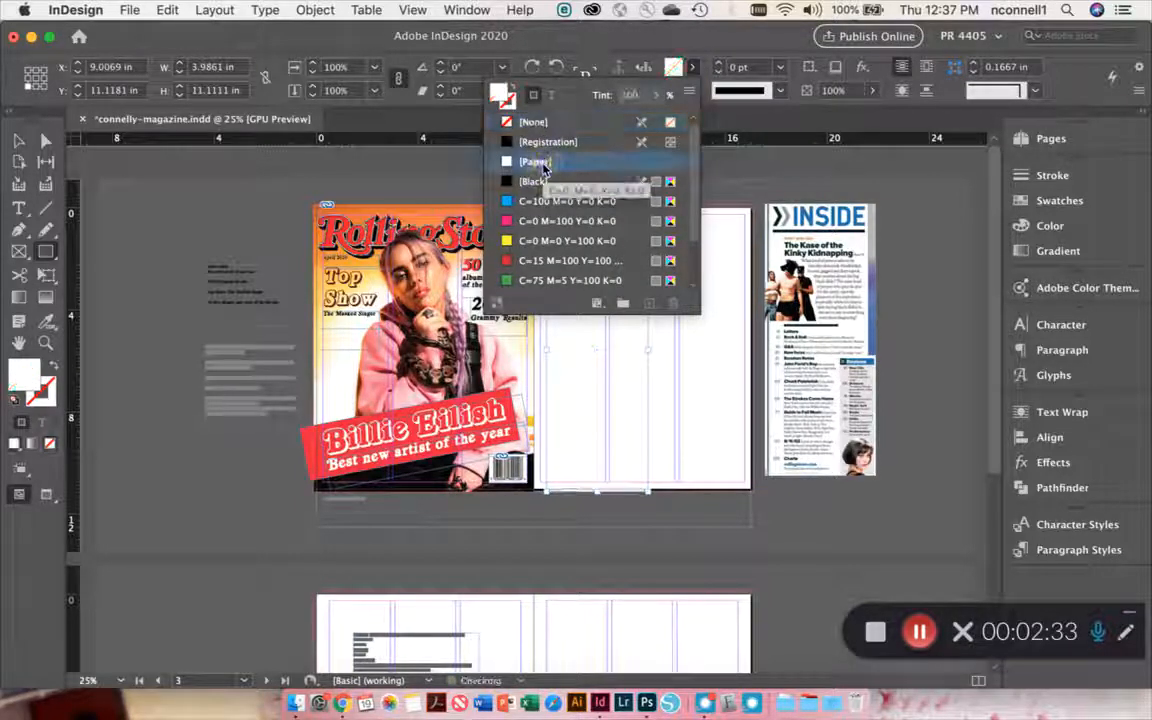
click(538, 160)
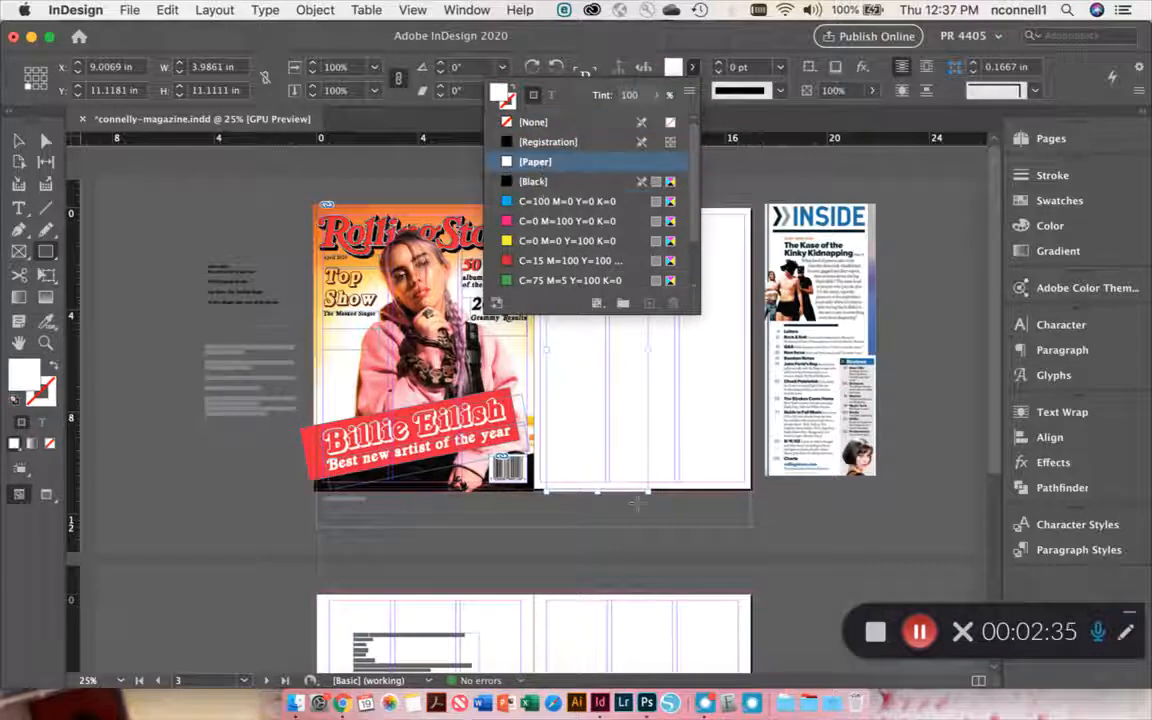
click(18, 140)
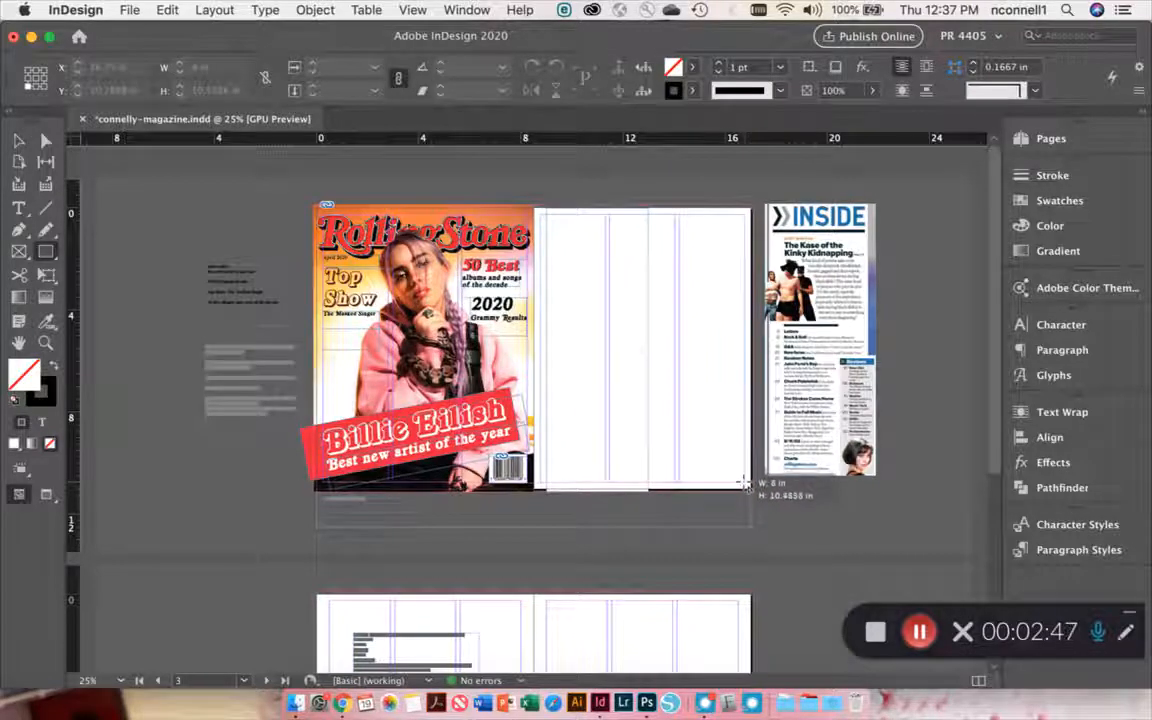
- Give the large rectangle a 5 pt Thin - Thick - Thin stroke
click(782, 90)
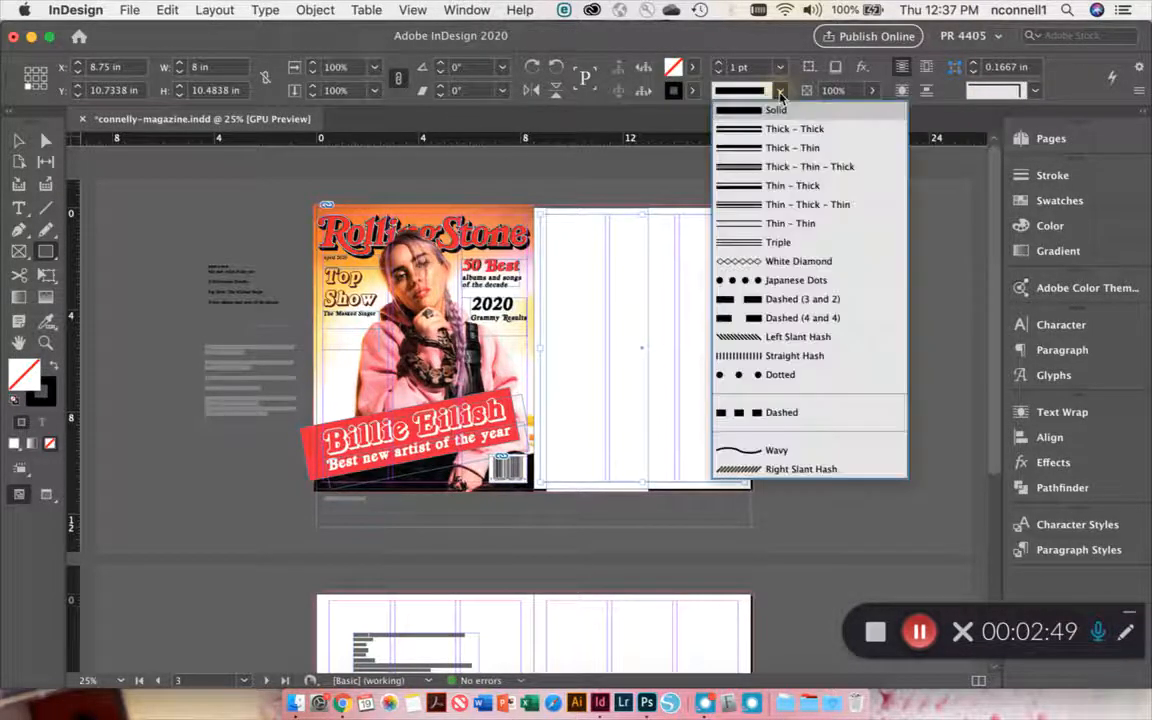
click(771, 109)
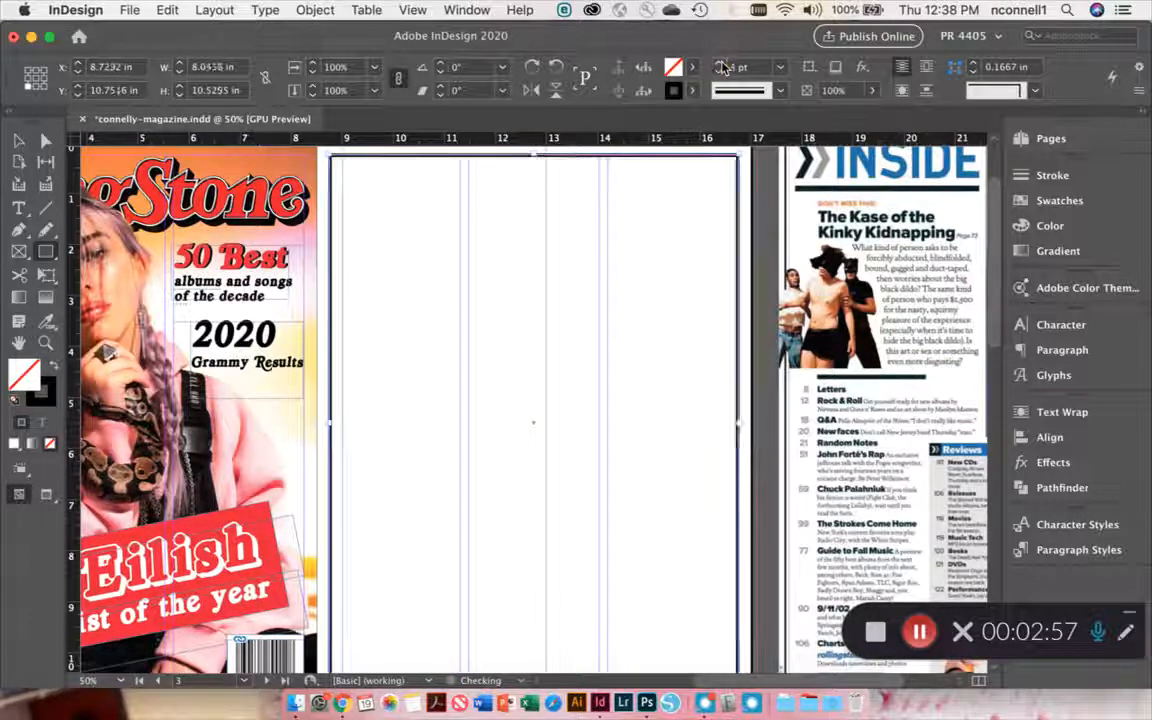
click(786, 90)
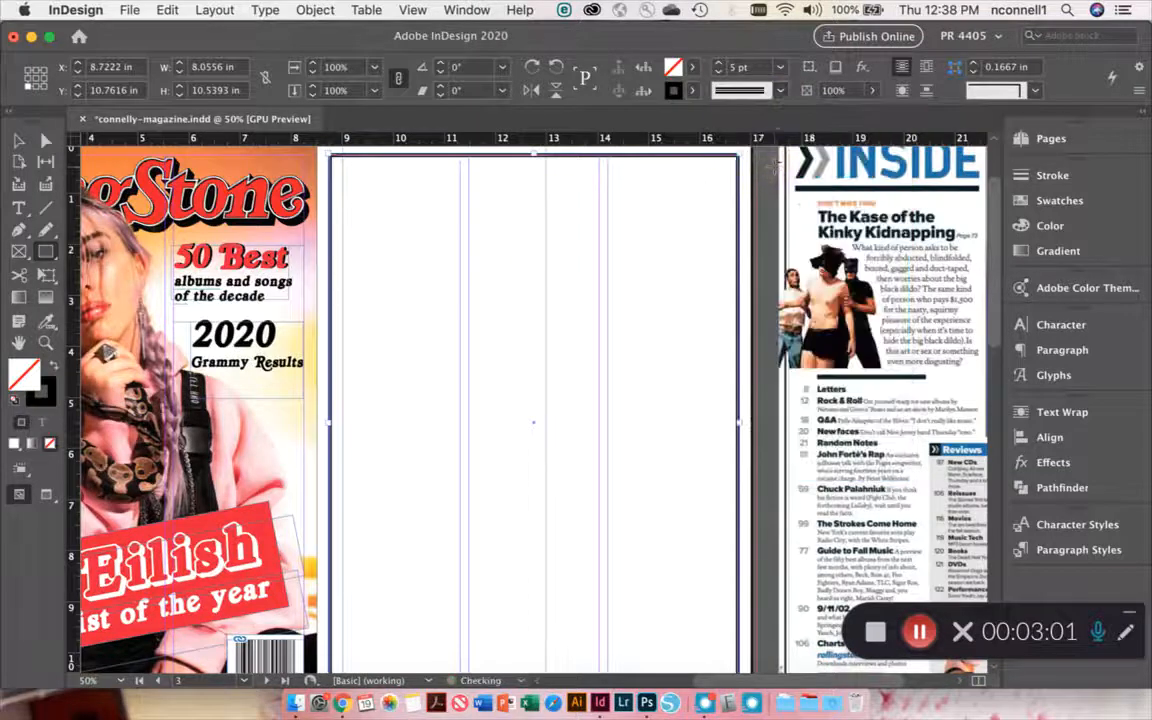
click(781, 91)
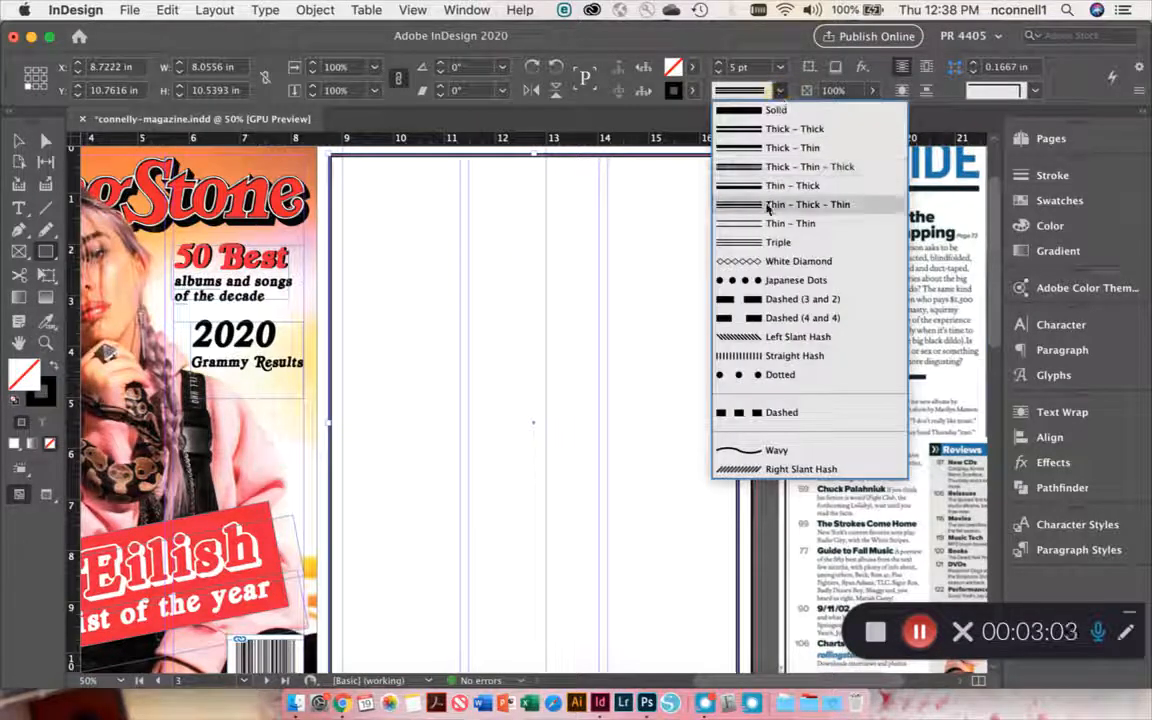
click(807, 204)
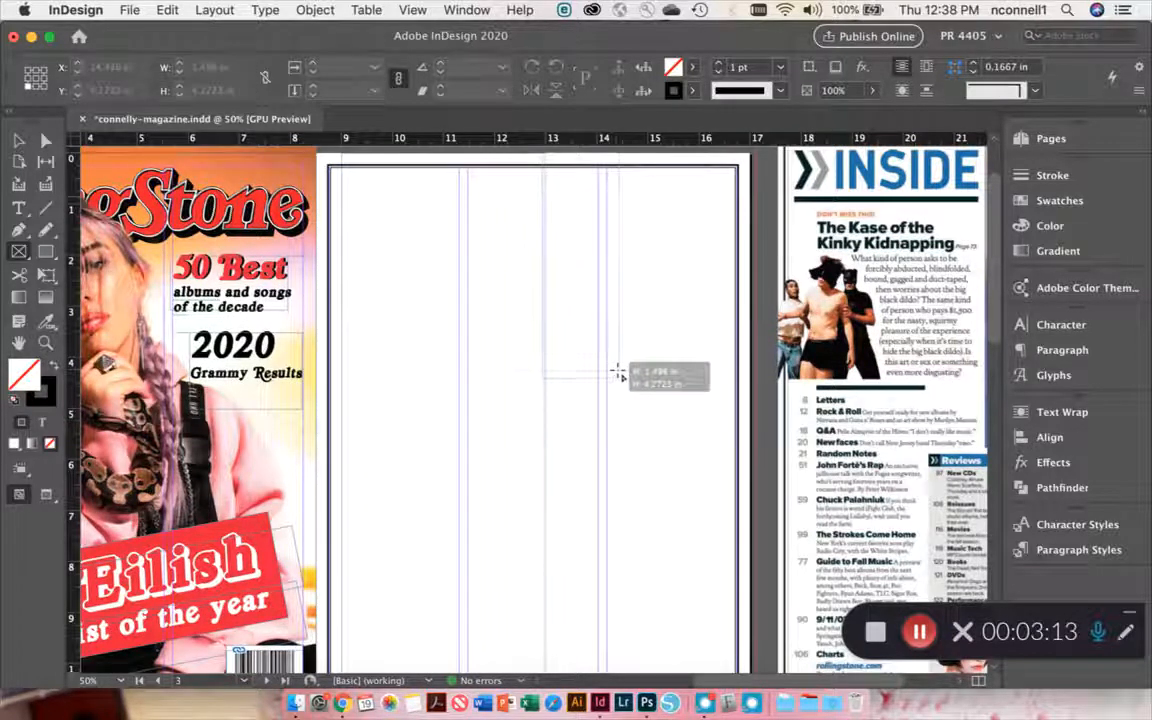
- Draw a placeholder picture frame on the right of the page and try a Black fill
drag(545, 155, 755, 390)
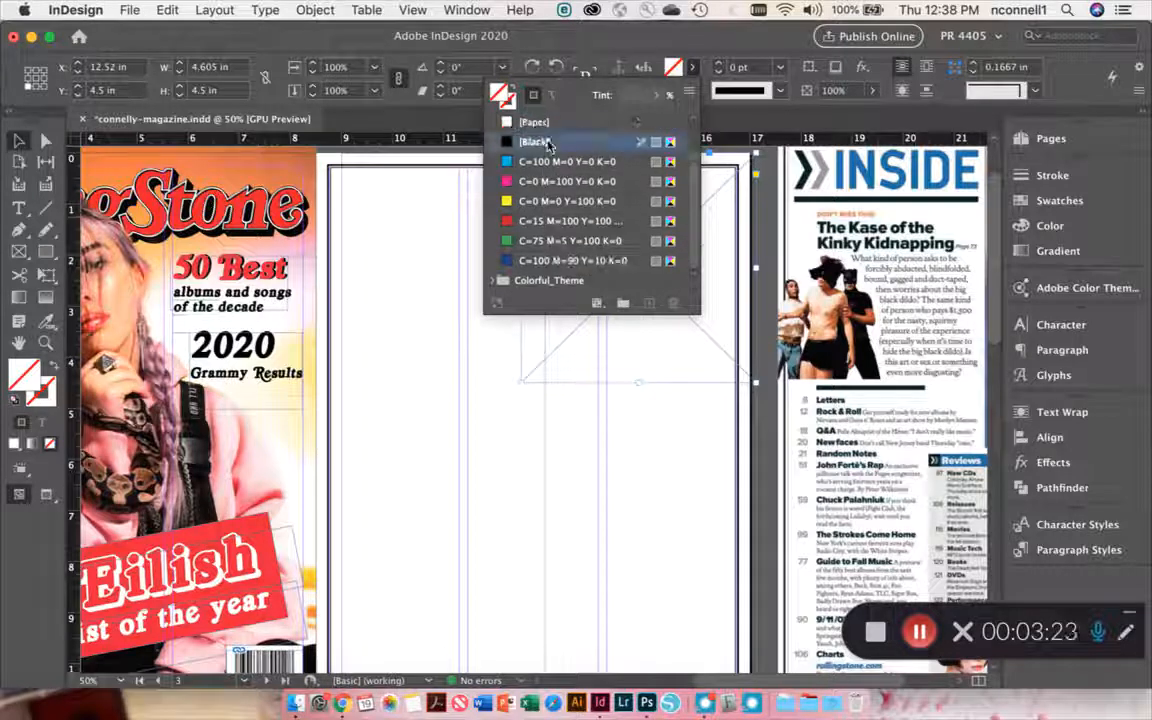
click(534, 141)
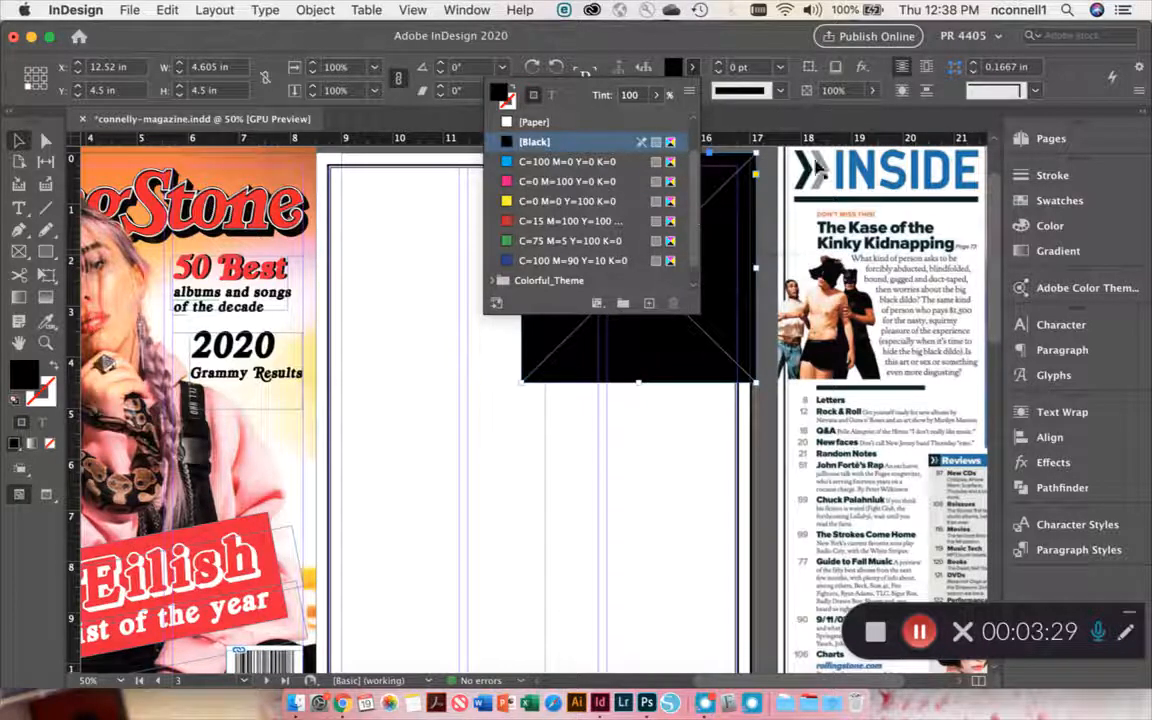
click(534, 141)
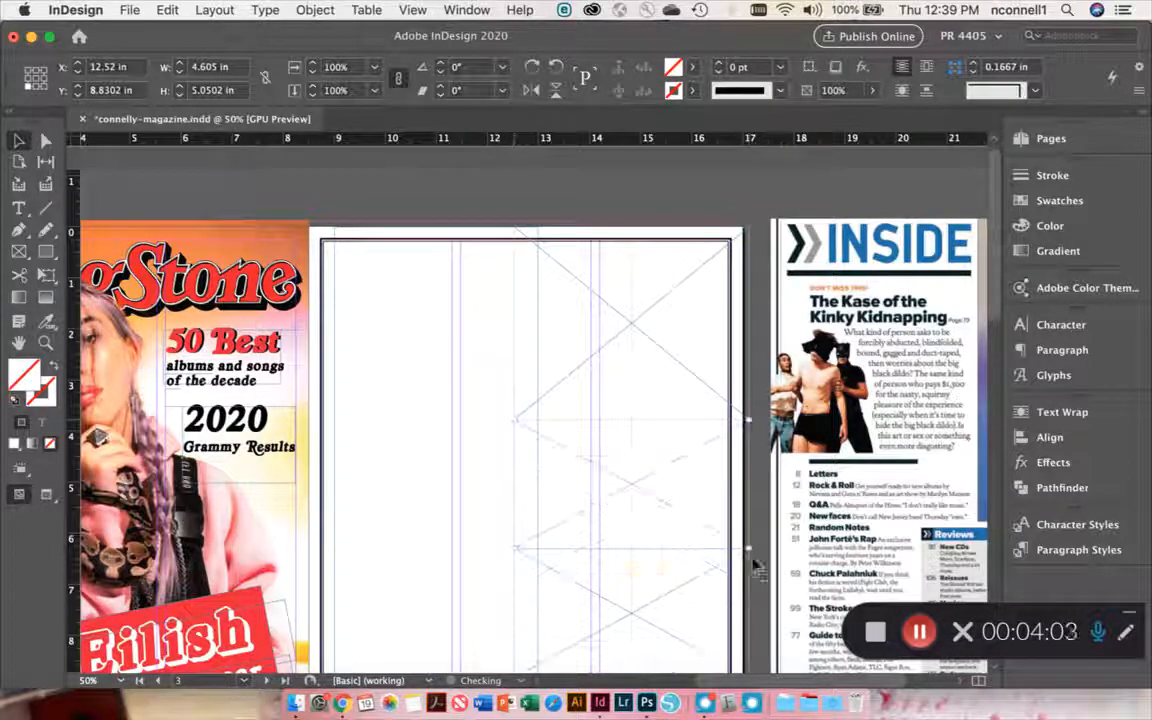
- Send the tall empty frame to the back with Arrange > Send to Back
scroll(down, 3)
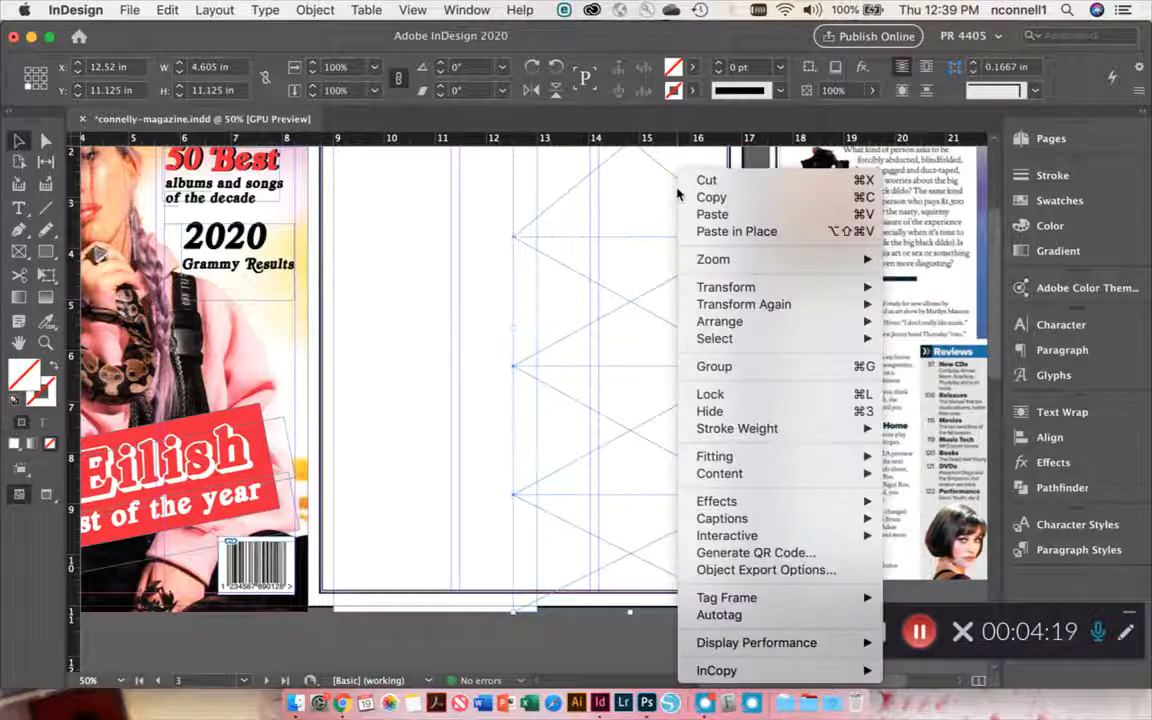
mouse_move(719, 321)
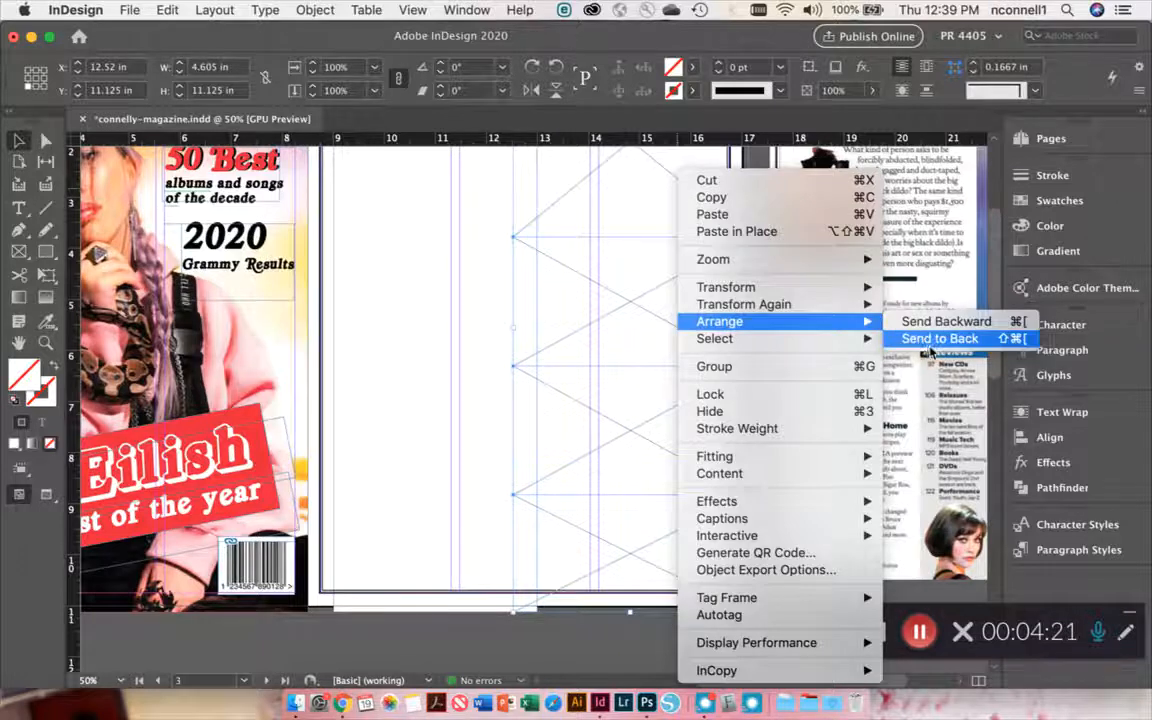
click(937, 338)
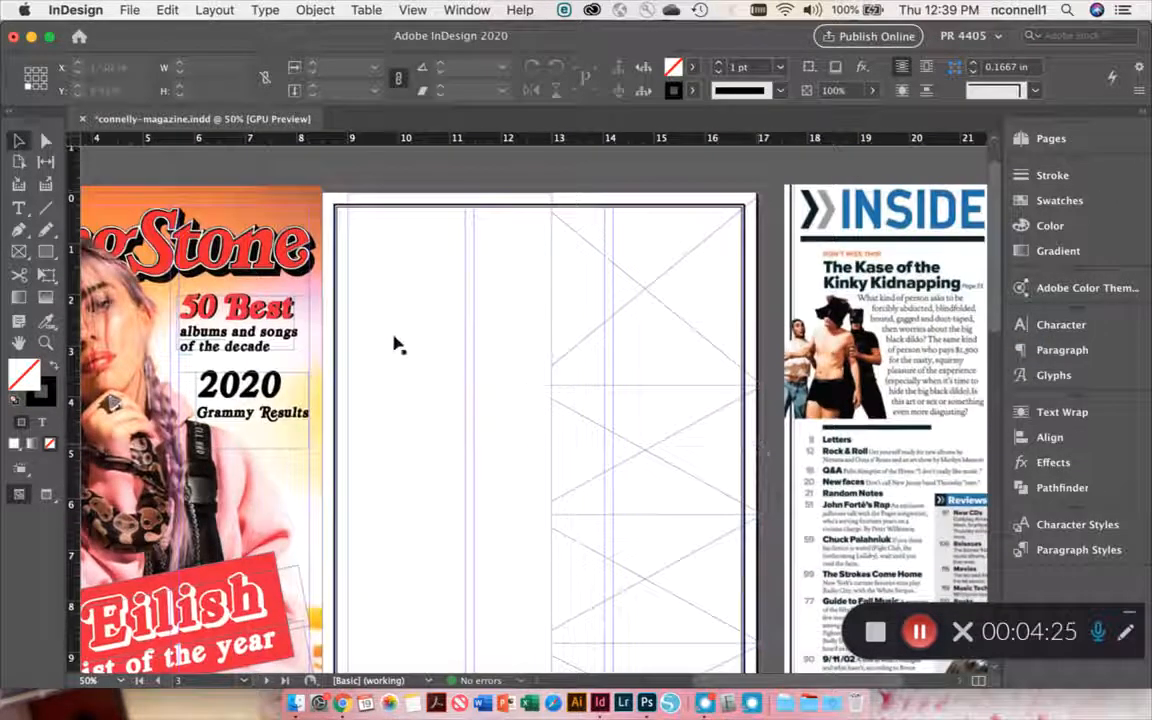
mouse_move(512, 567)
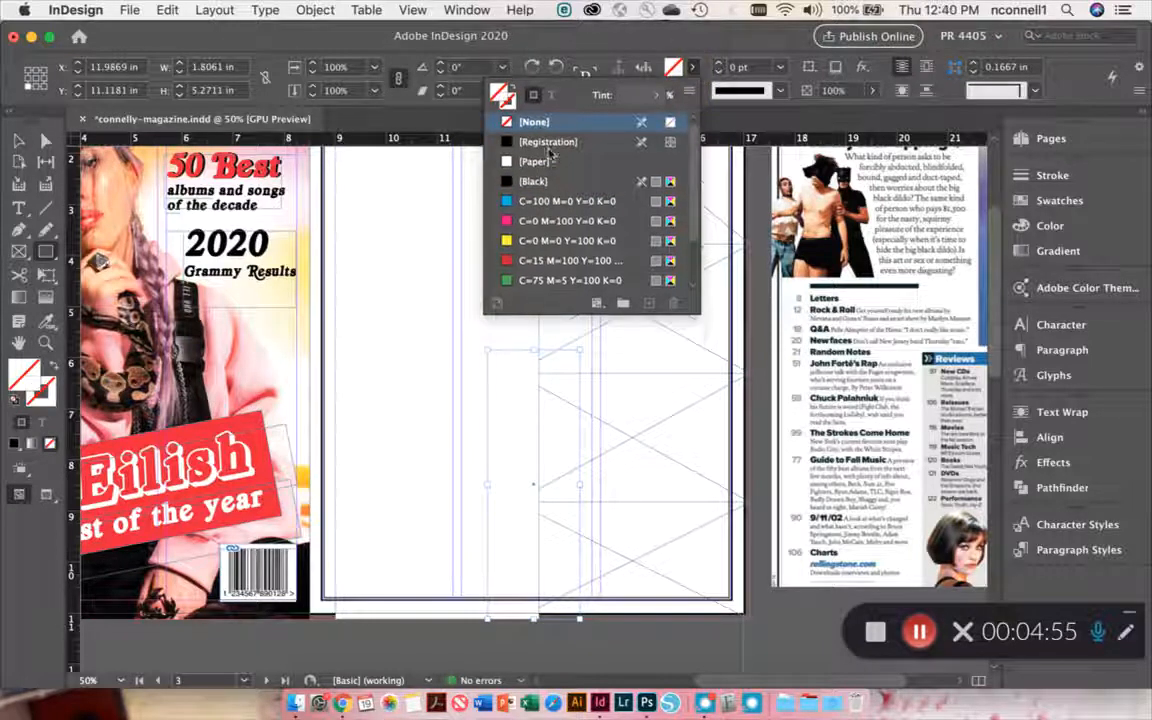
- Fill the narrow lower rectangle with a light grey swatch
click(532, 181)
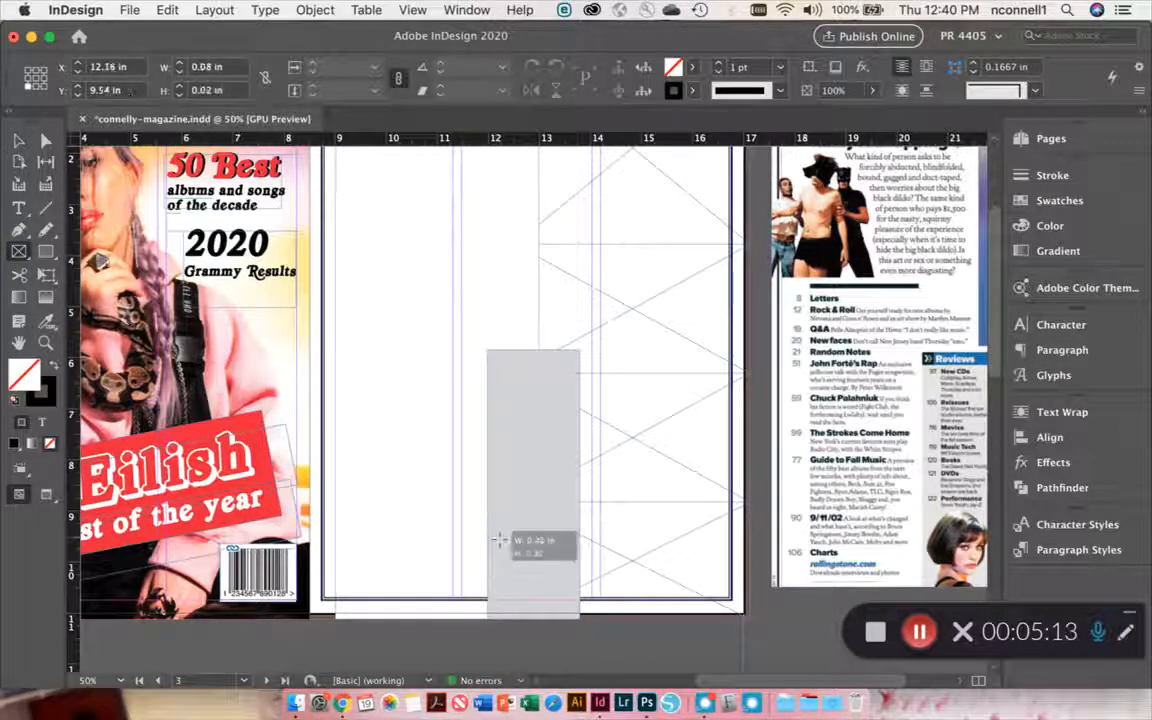
- Drag a small square frame at the bottom of the grey rectangle
drag(500, 540, 575, 630)
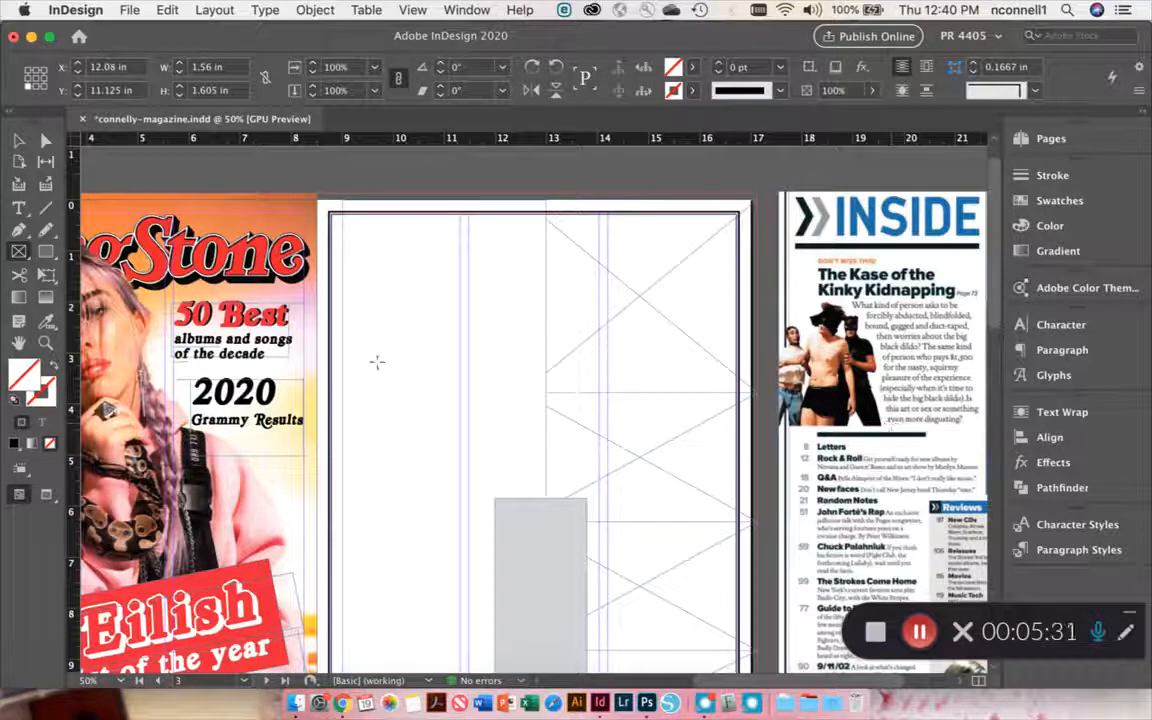
scroll(down, 3)
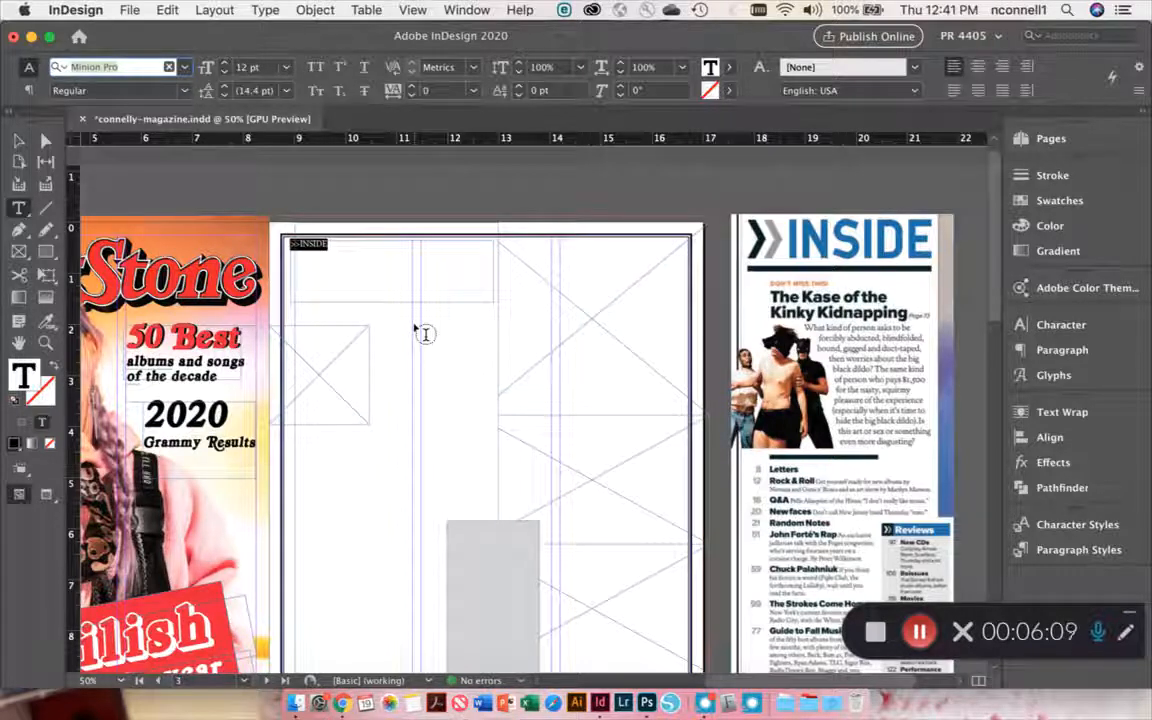
mouse_move(222, 162)
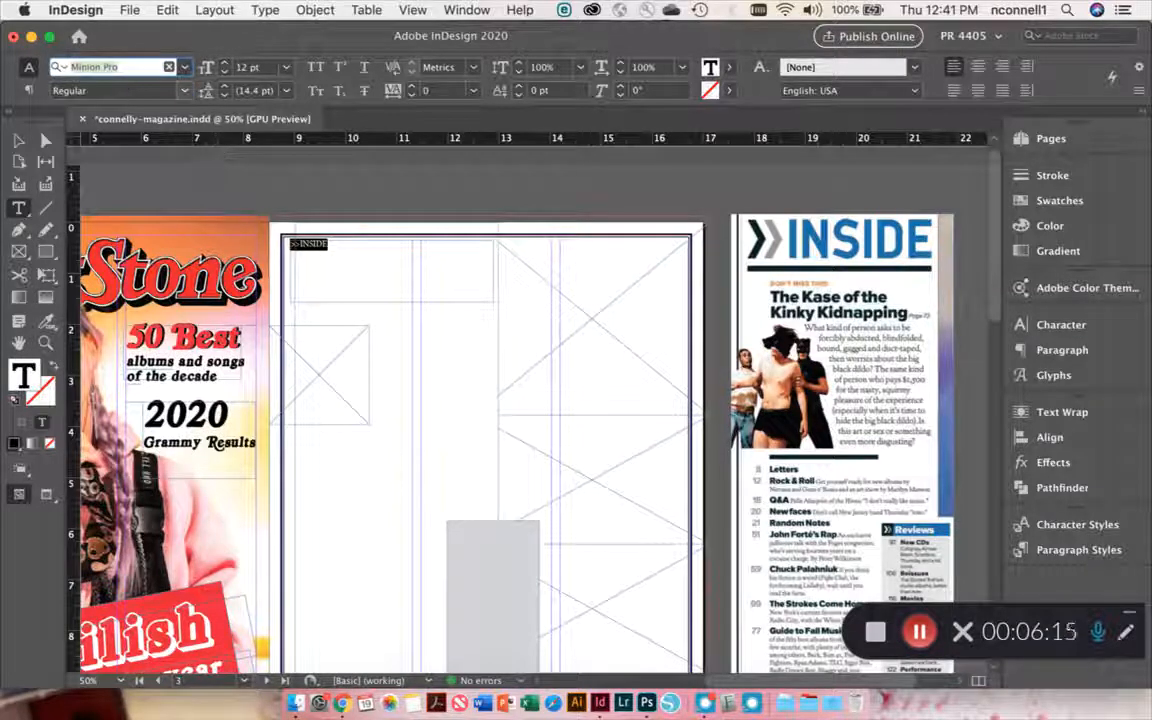
- Set the '>>INSIDE' heading in Arial Black, then choose another font from the full list
text(arial)
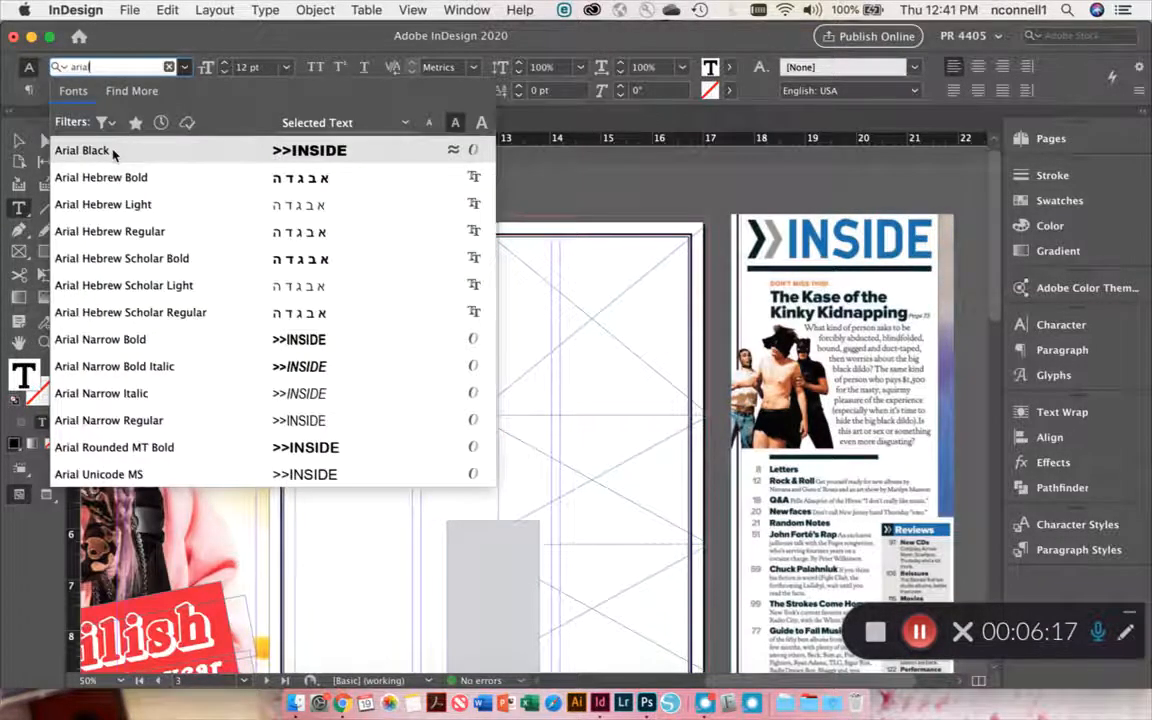
click(83, 150)
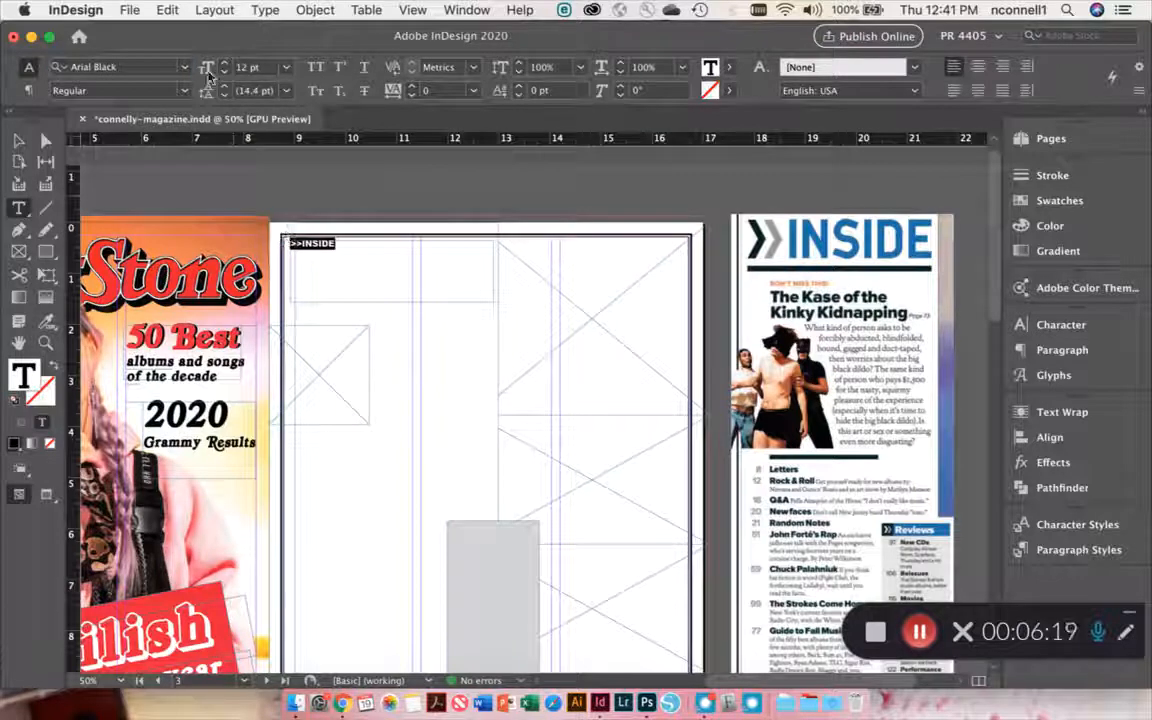
click(186, 67)
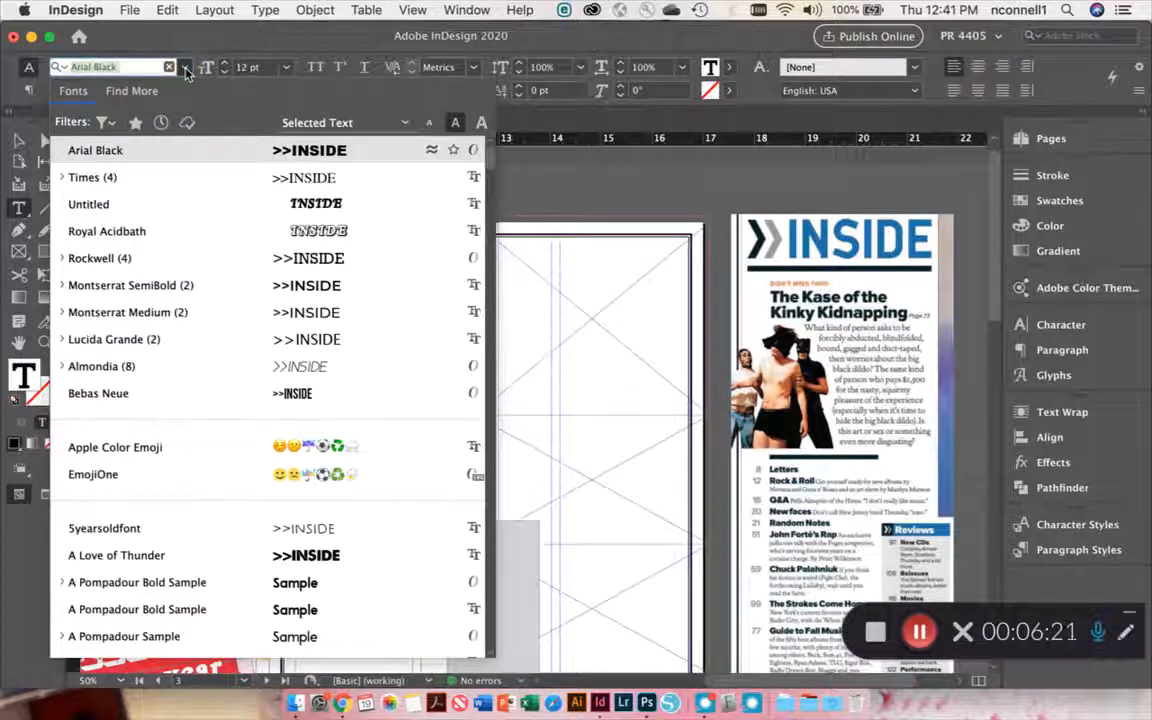
click(95, 150)
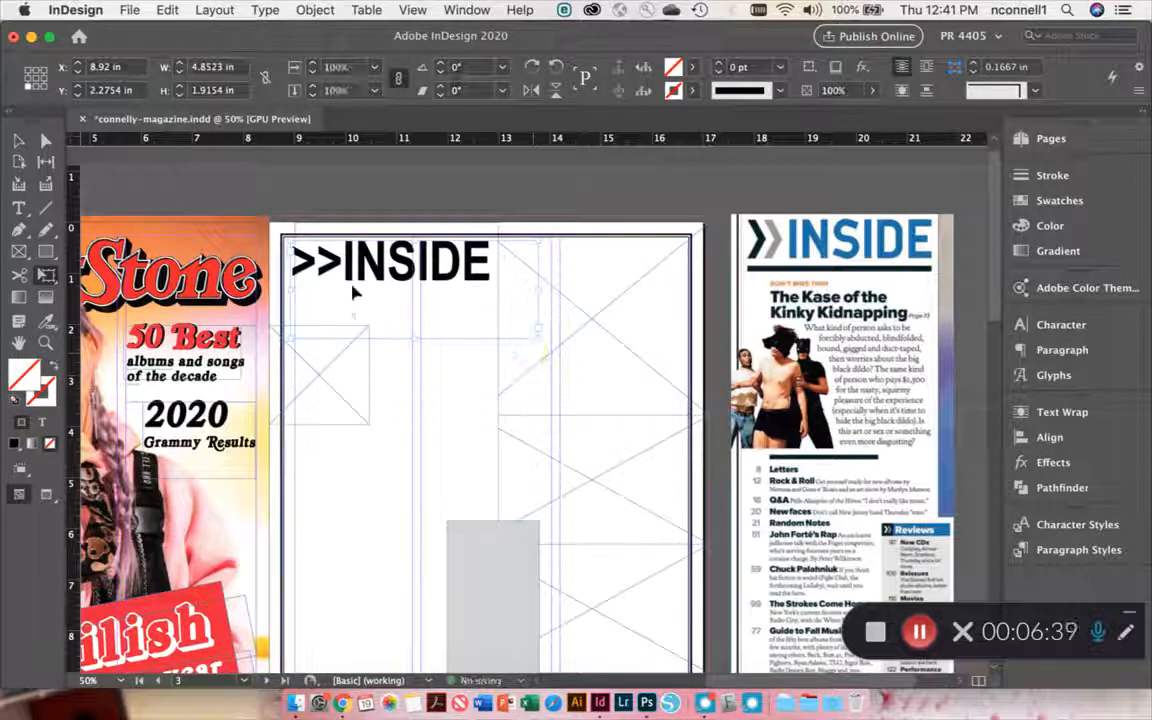
- Edit the heading in Arial Narrow Bold and open fill colours for the '>>' chevrons
click(345, 262)
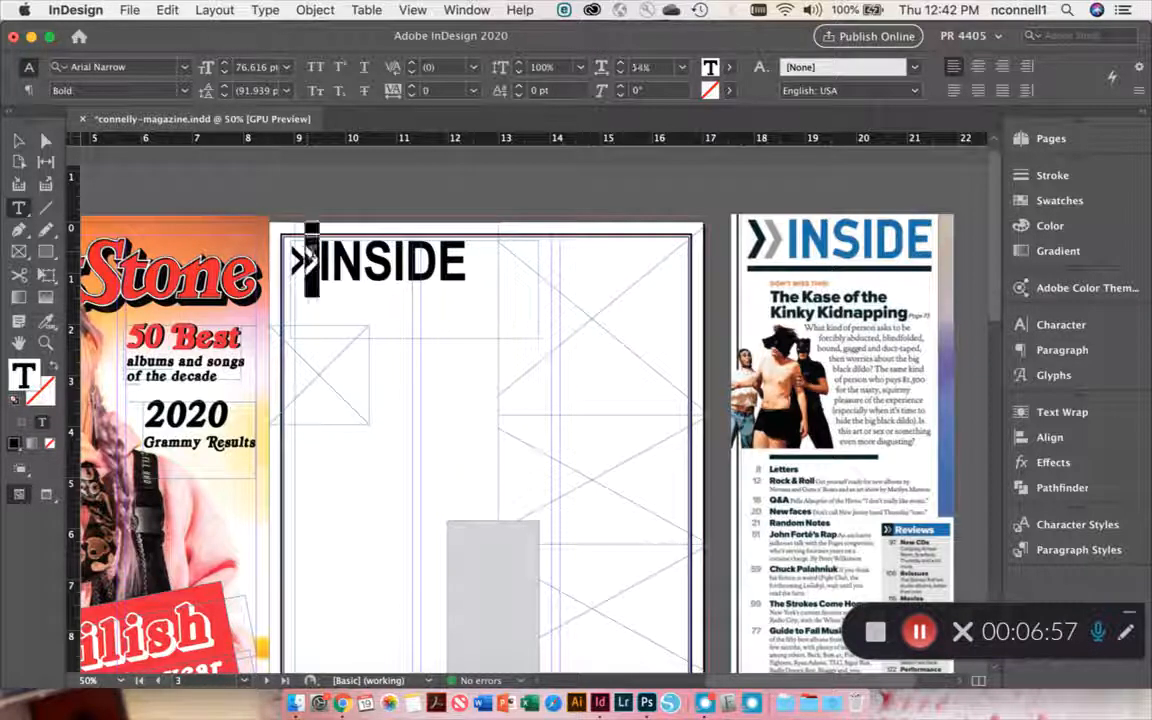
click(694, 95)
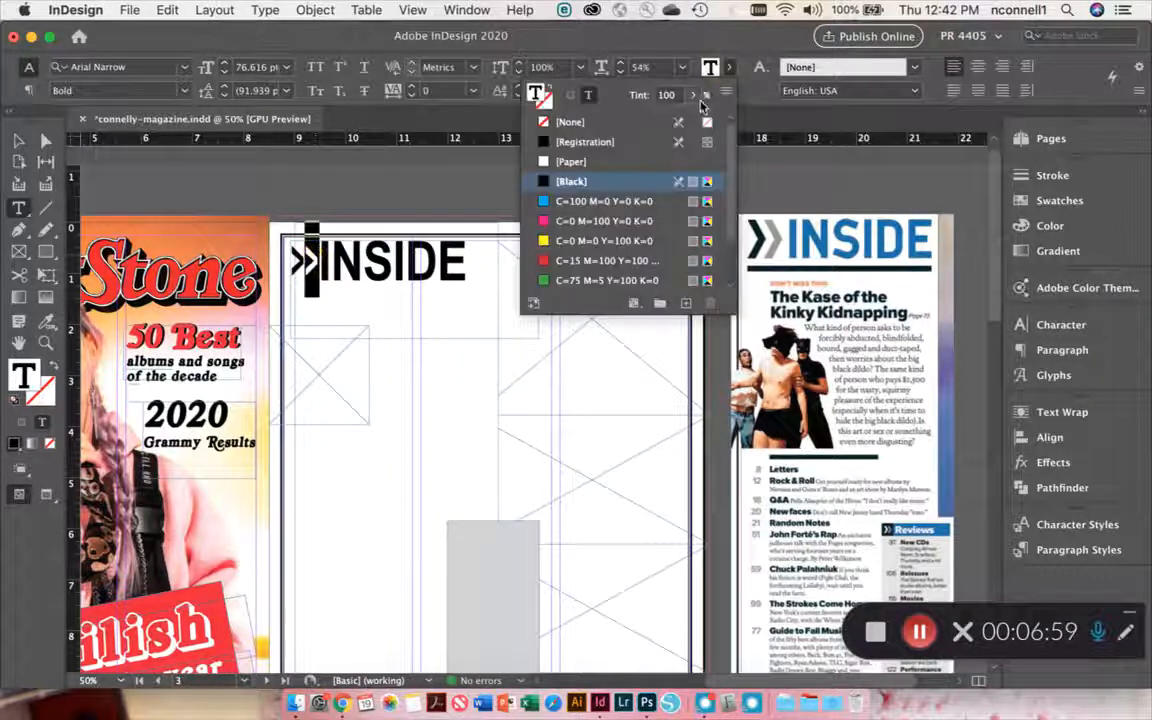
- Colour the selected '>>' chevrons of the heading red
click(542, 122)
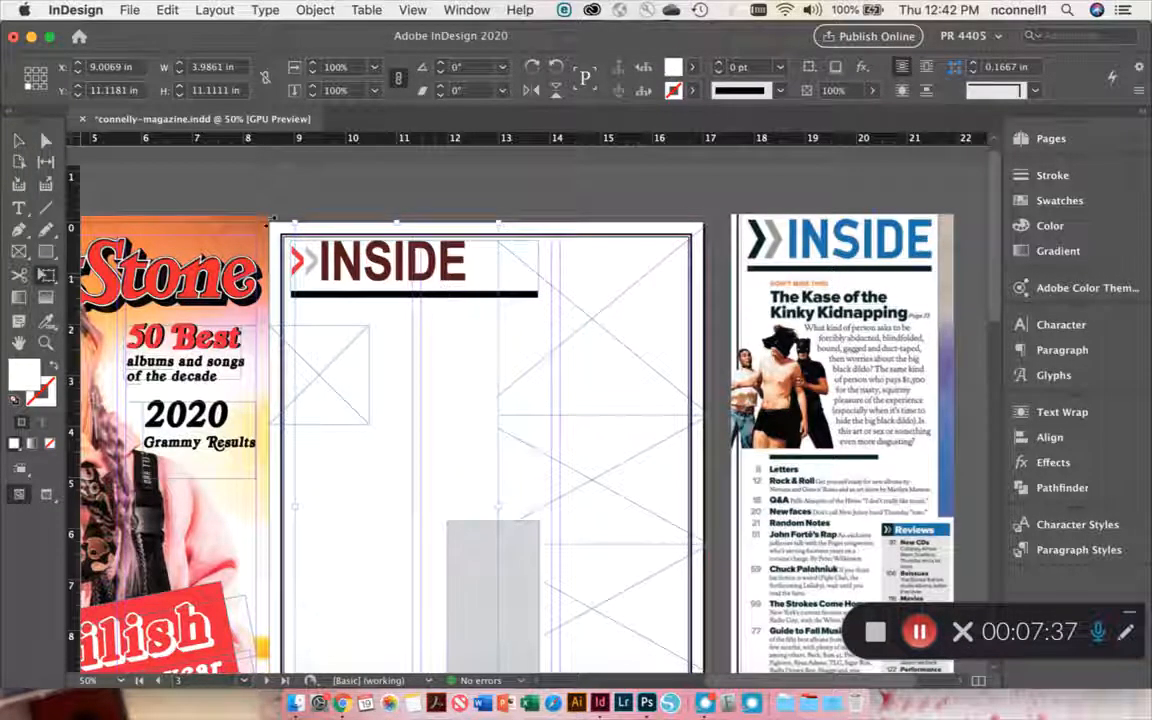
- Scale the '>>INSIDE' heading frame wider until it matches the black rule's length
click(390, 262)
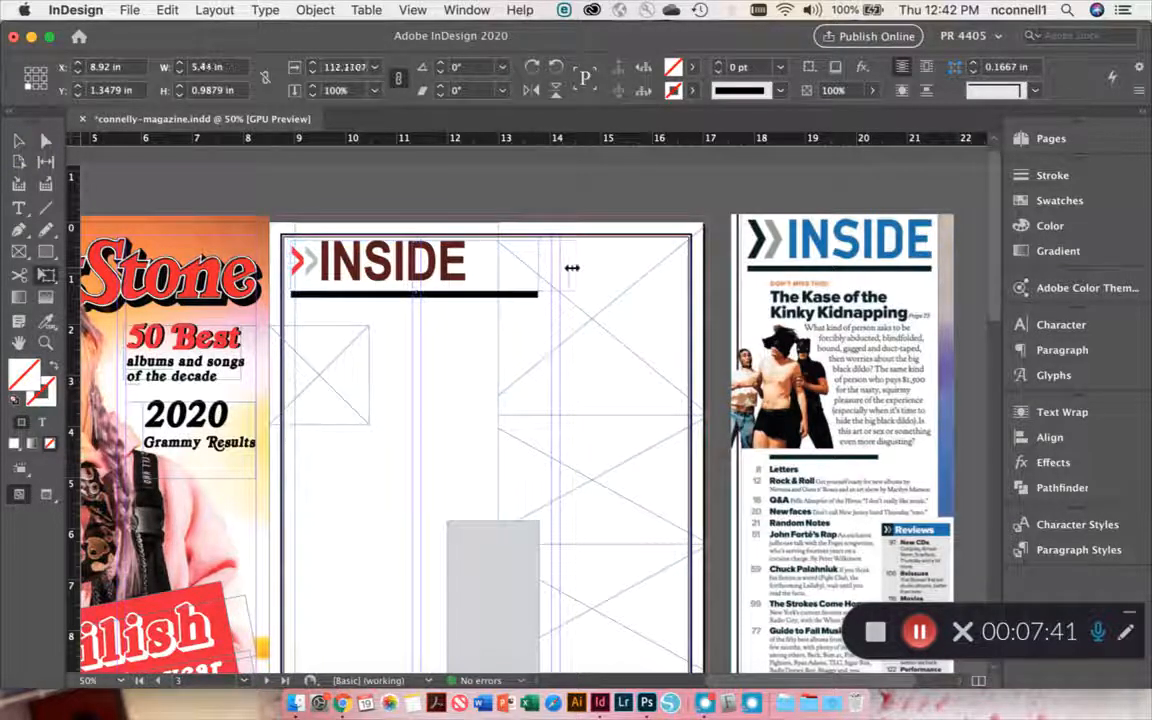
drag(555, 268, 600, 268)
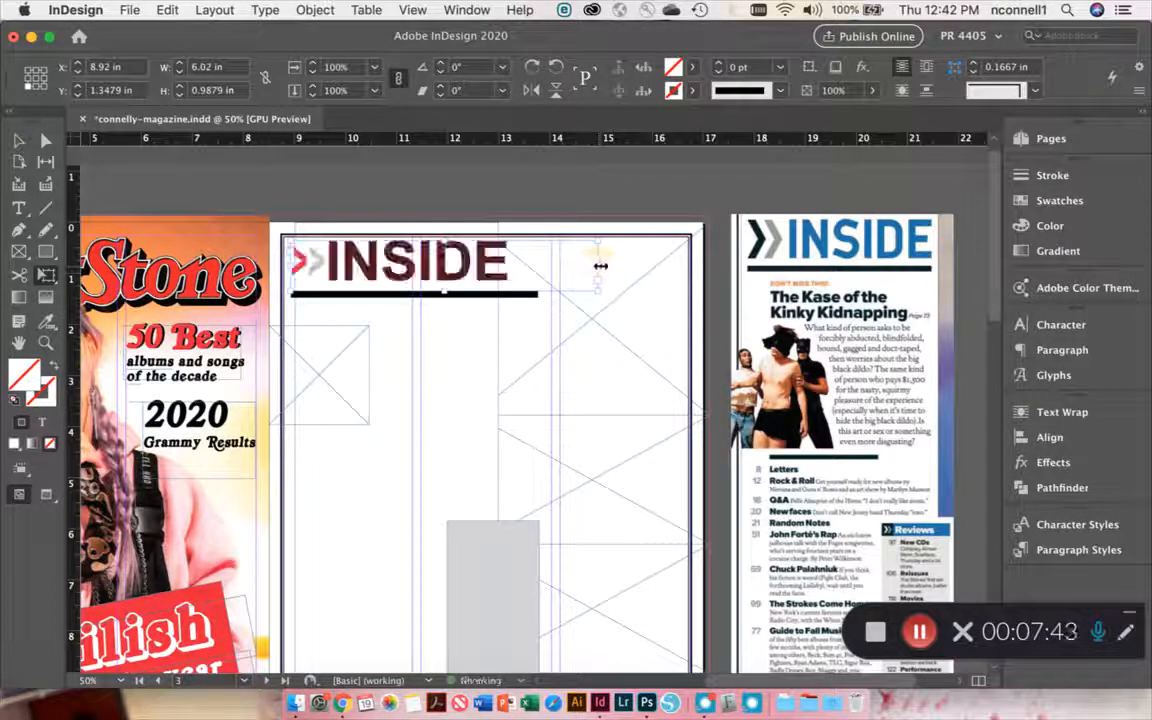
drag(597, 268, 573, 268)
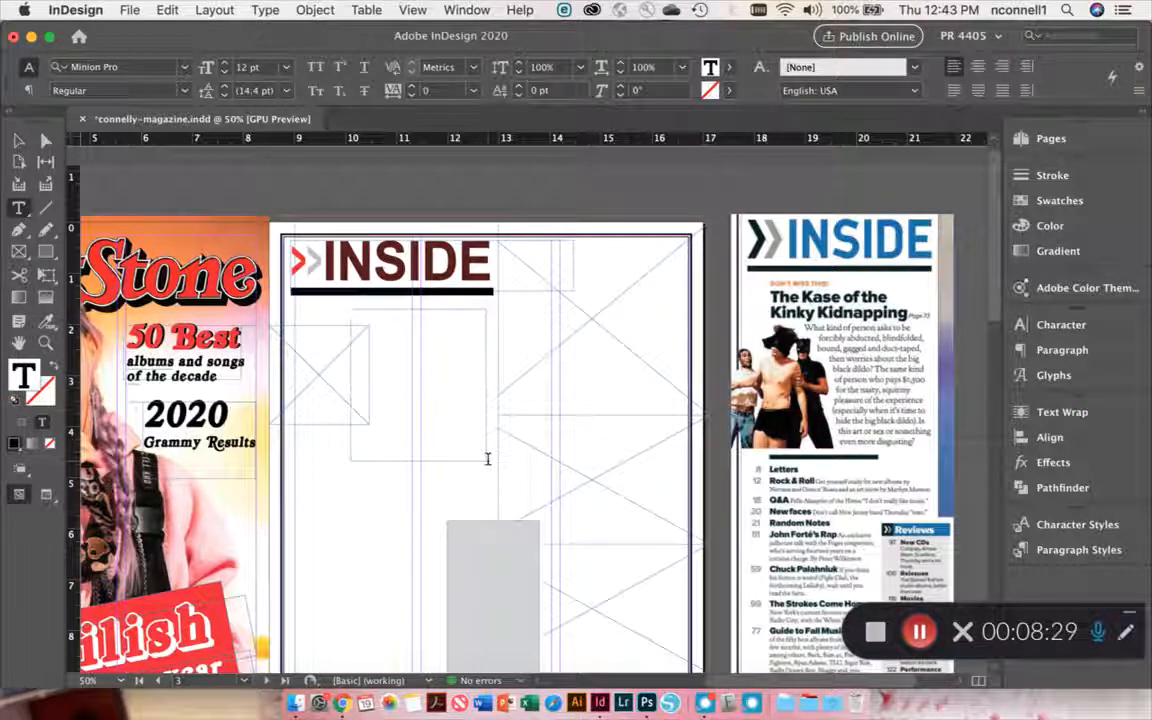
- Fill the empty frame under '>>INSIDE' with placeholder body copy from the Type menu
click(167, 9)
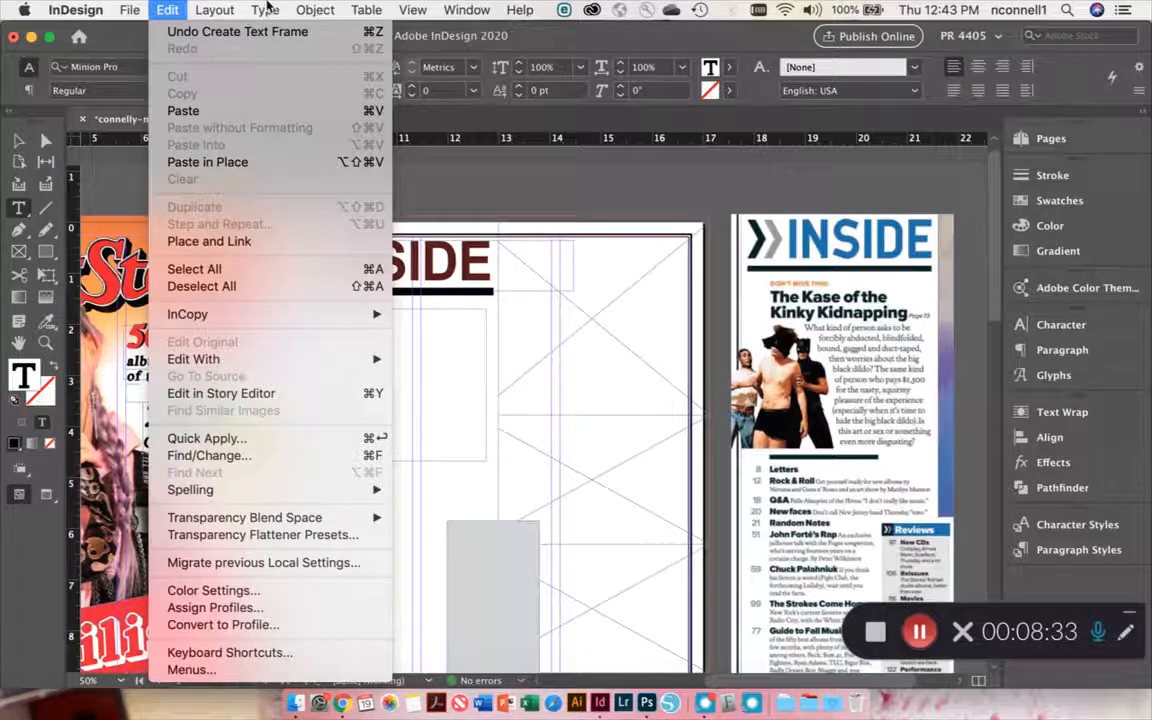
click(264, 9)
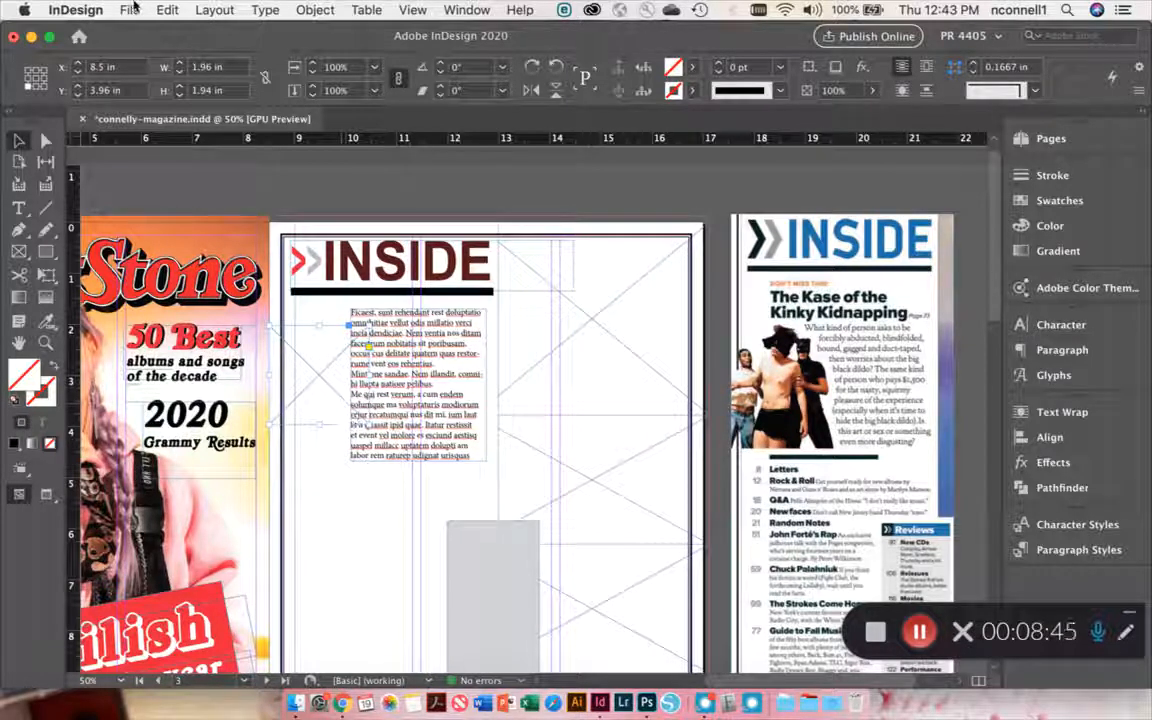
click(129, 10)
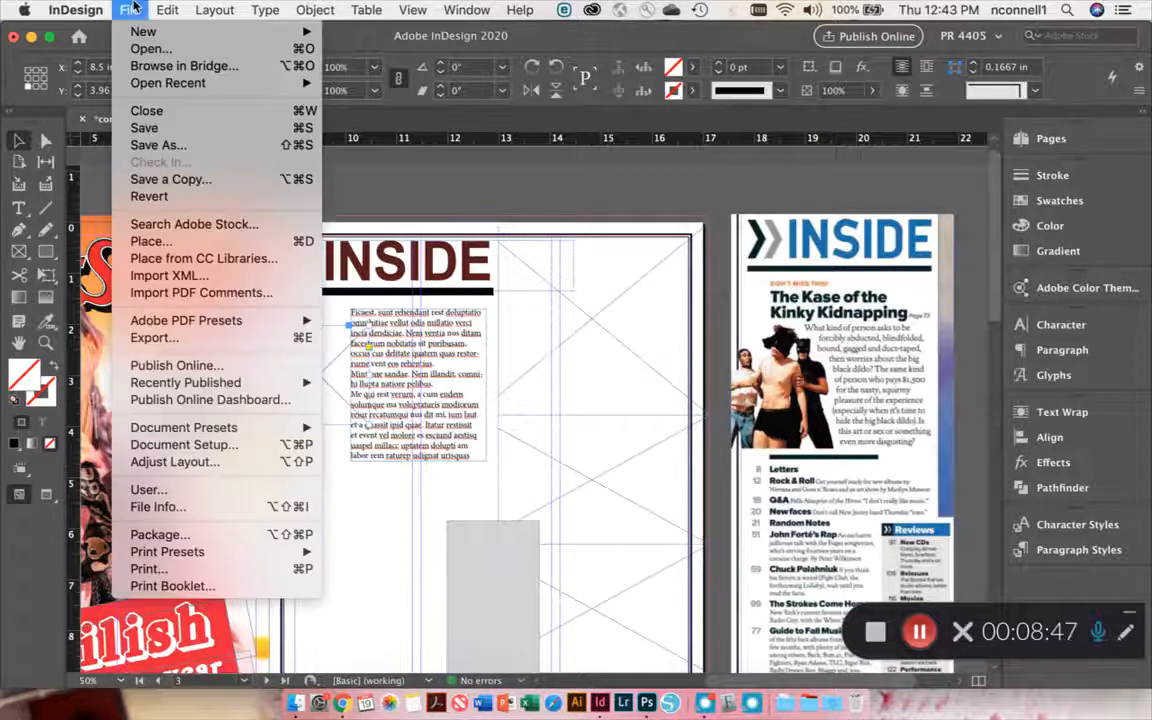
click(151, 241)
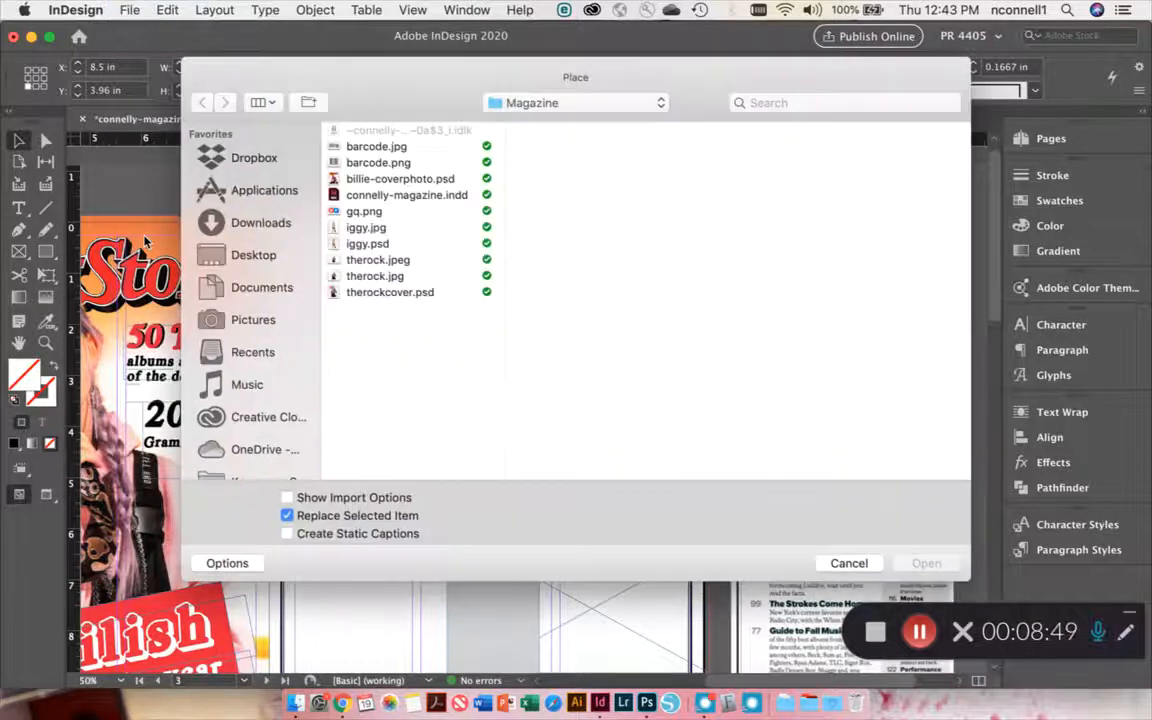
click(366, 227)
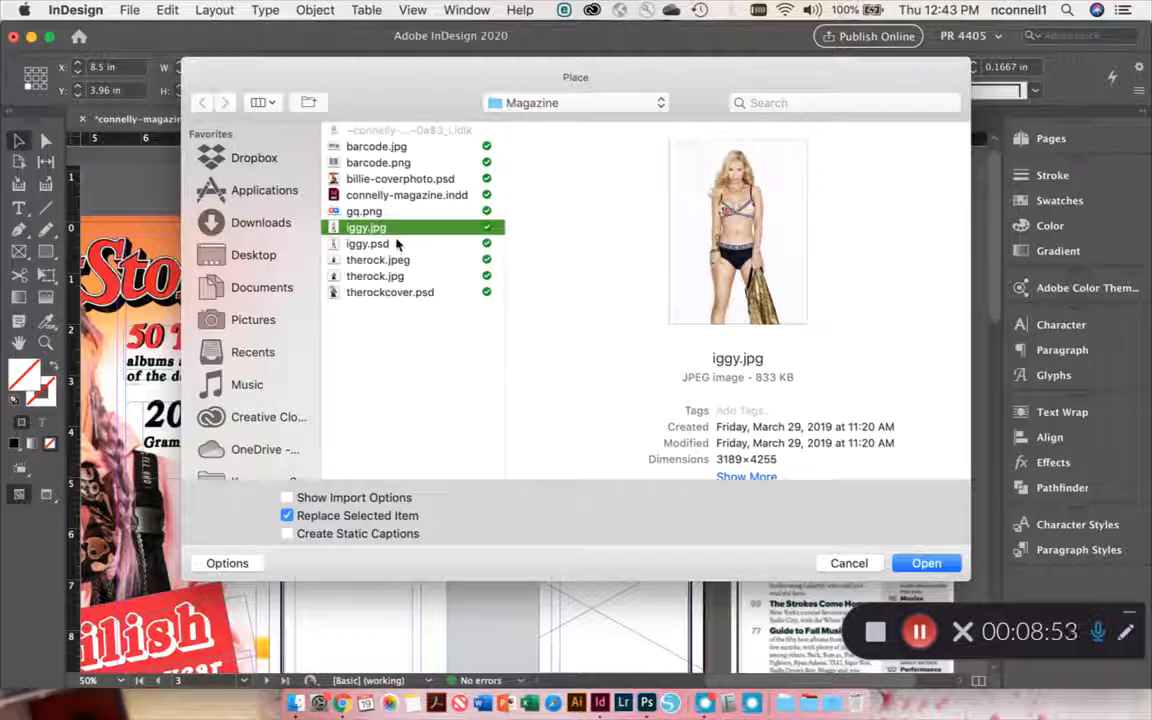
click(366, 243)
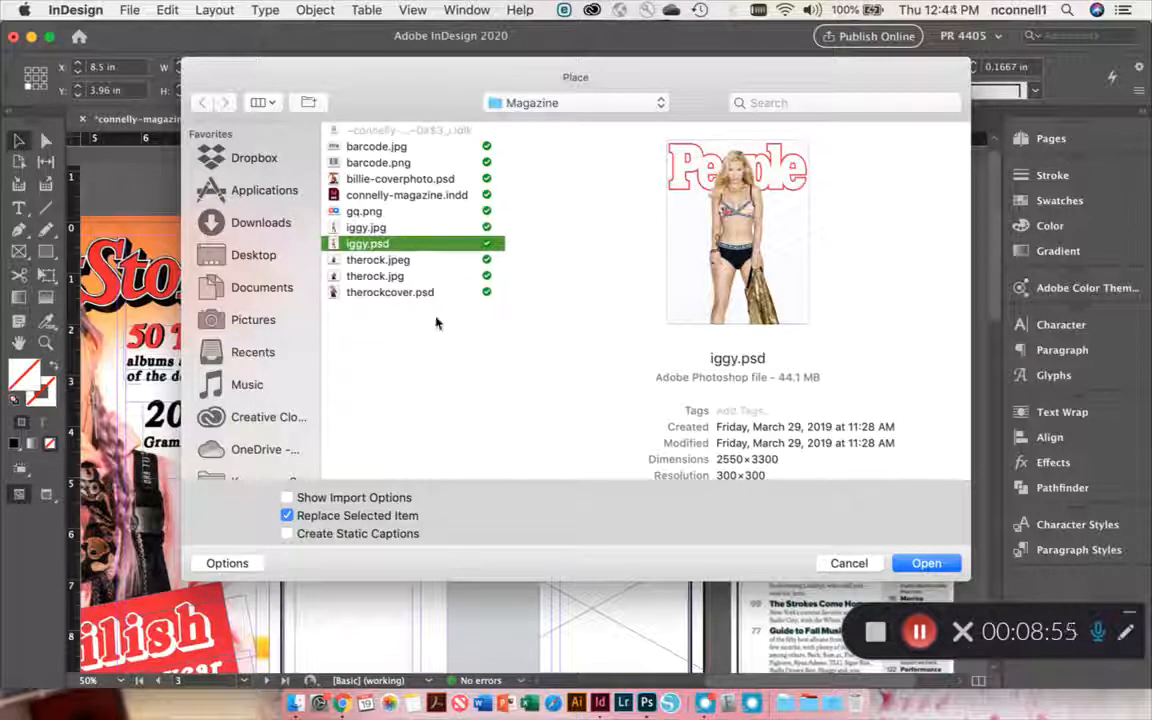
click(390, 291)
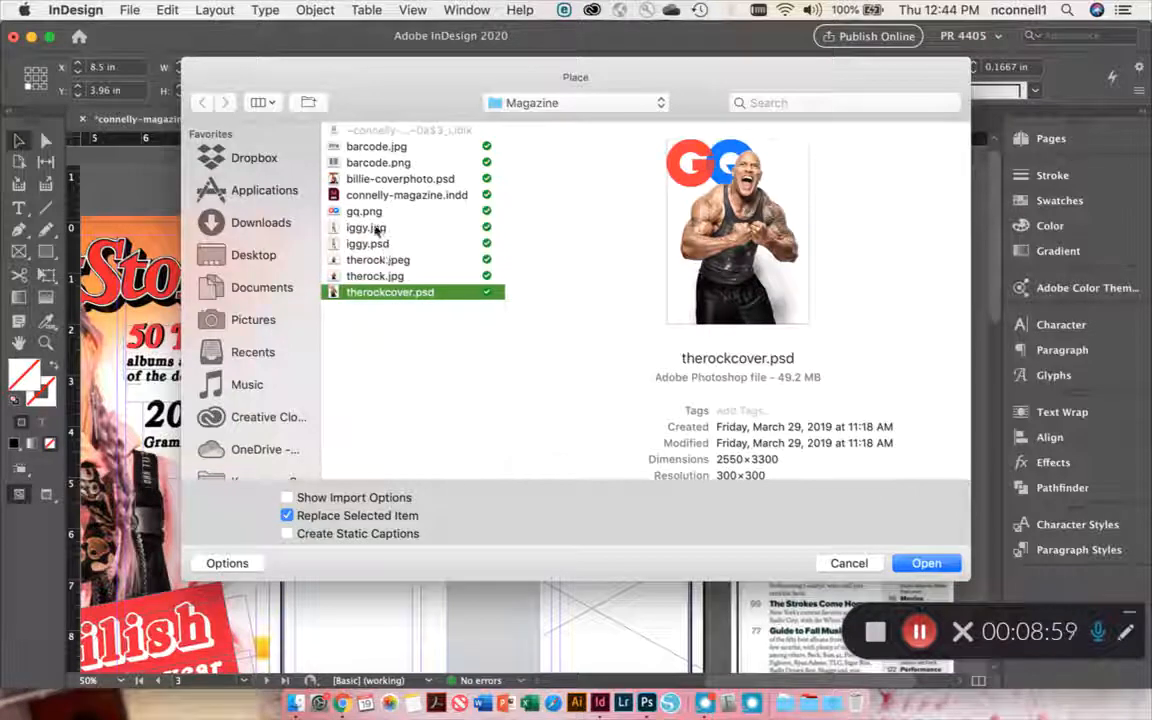
click(363, 227)
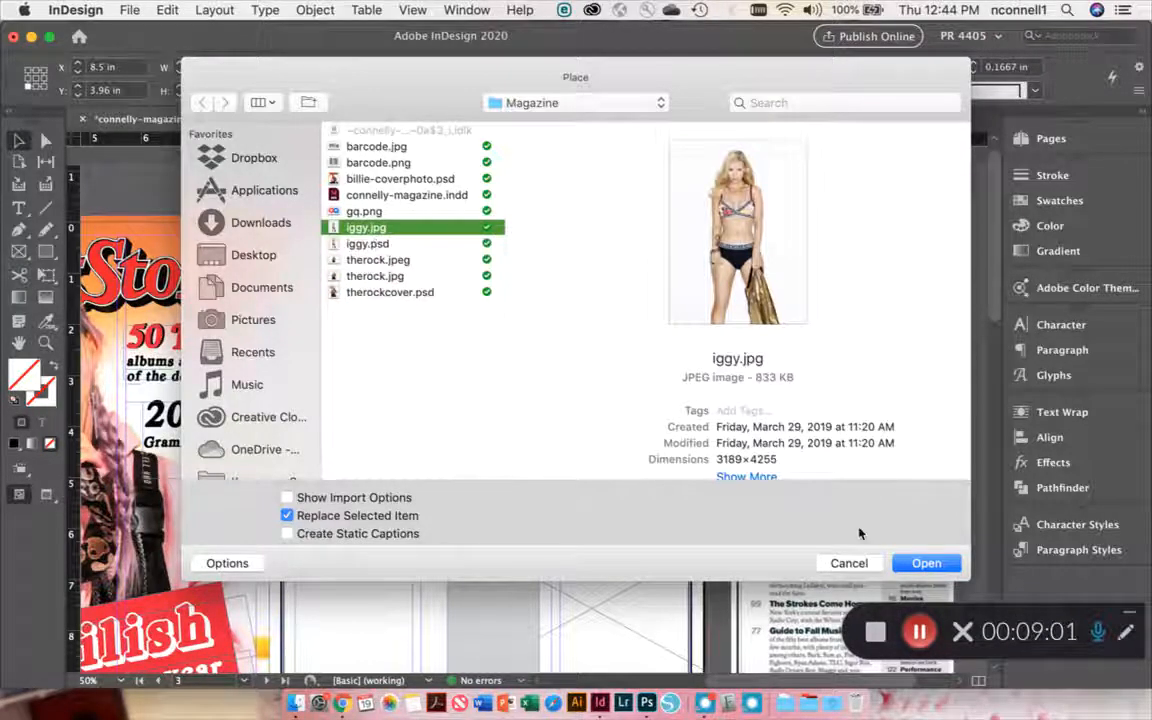
click(926, 563)
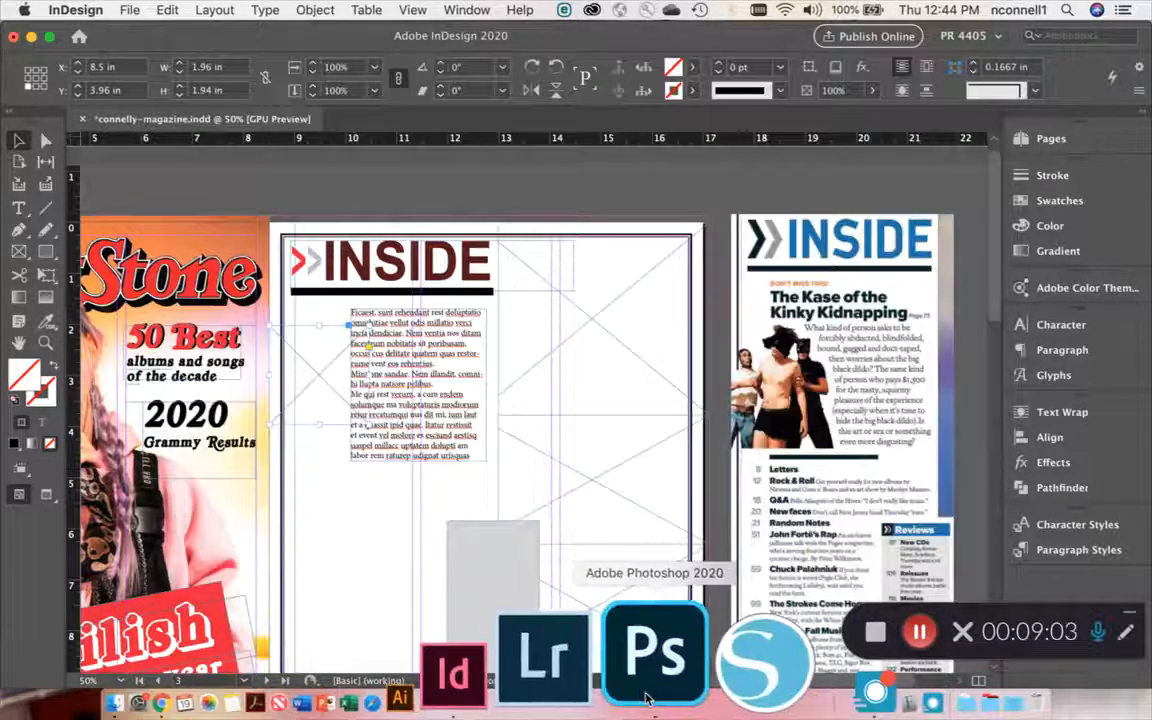
- Open iggy.psd from the Magazine folder in Photoshop, then return to InDesign
click(655, 655)
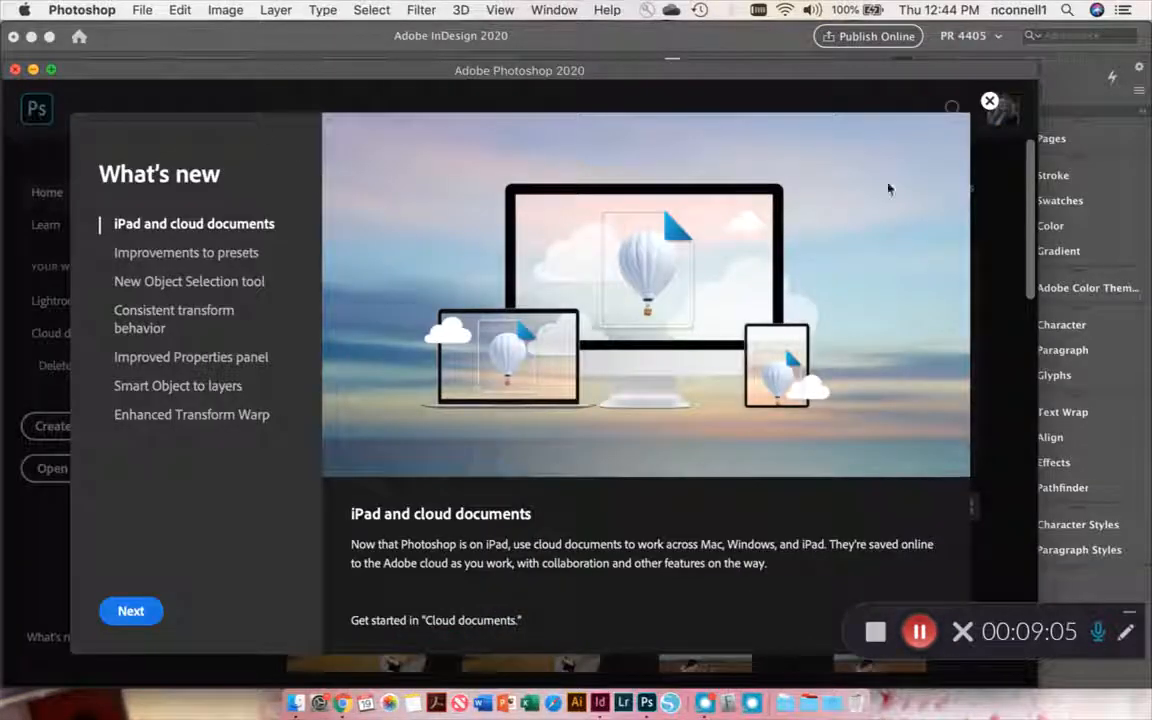
click(989, 102)
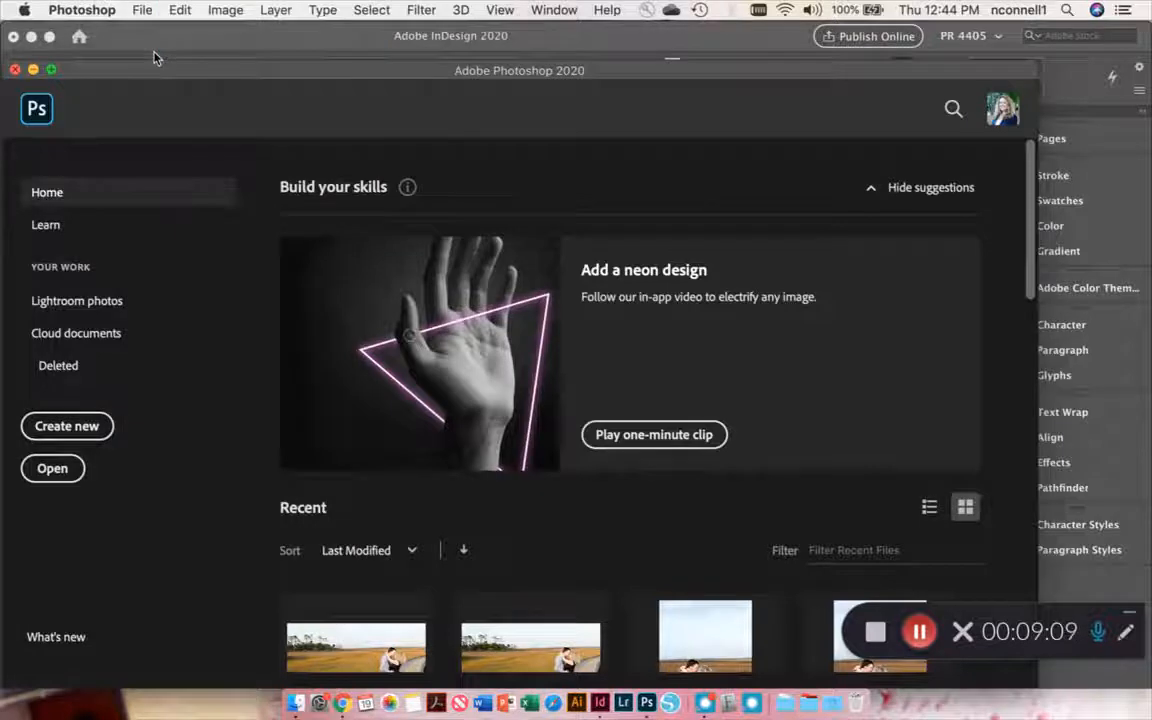
click(52, 468)
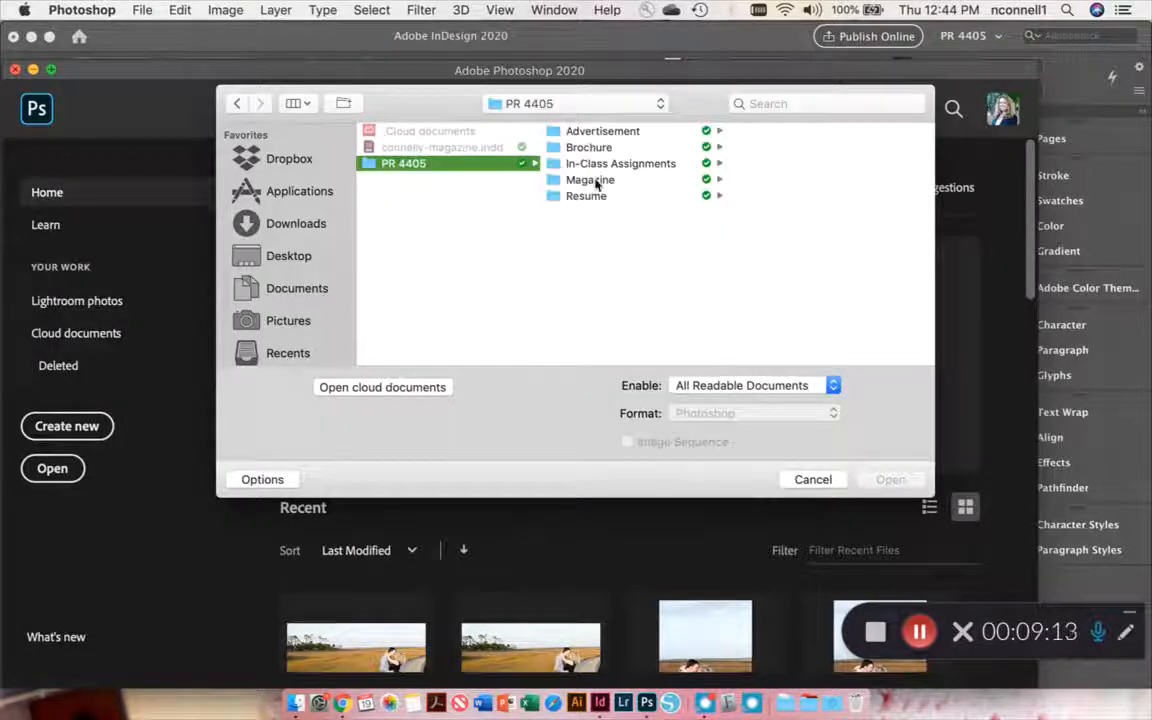
double_click(590, 179)
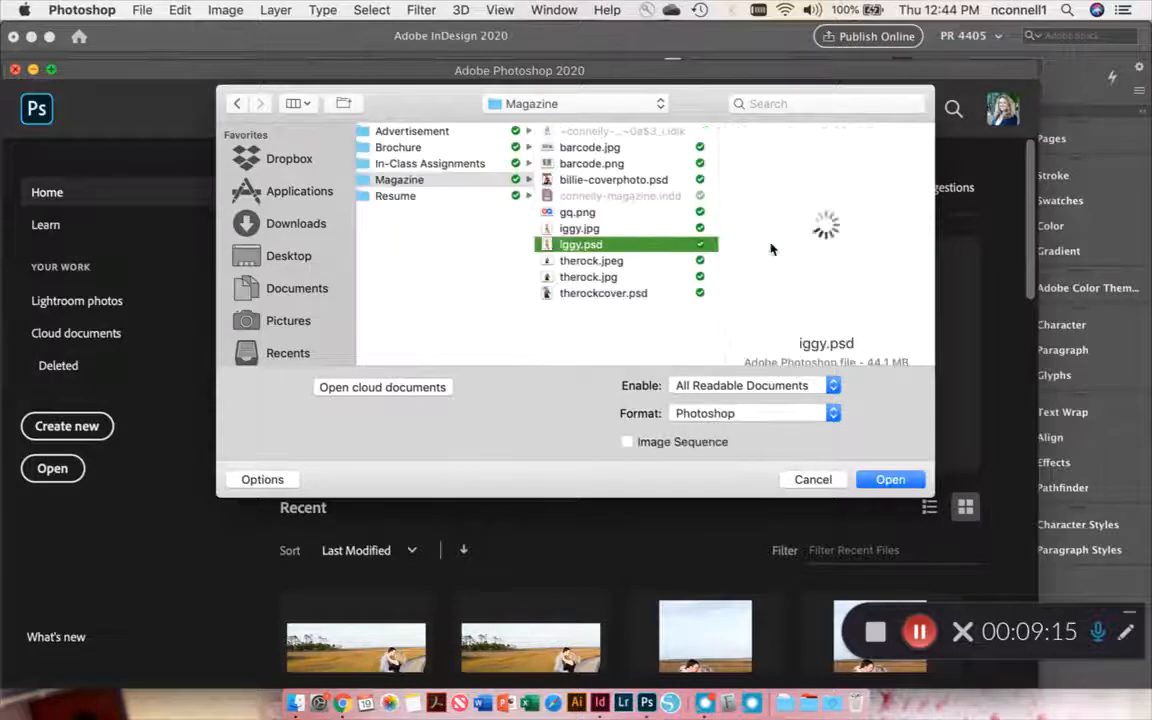
click(890, 479)
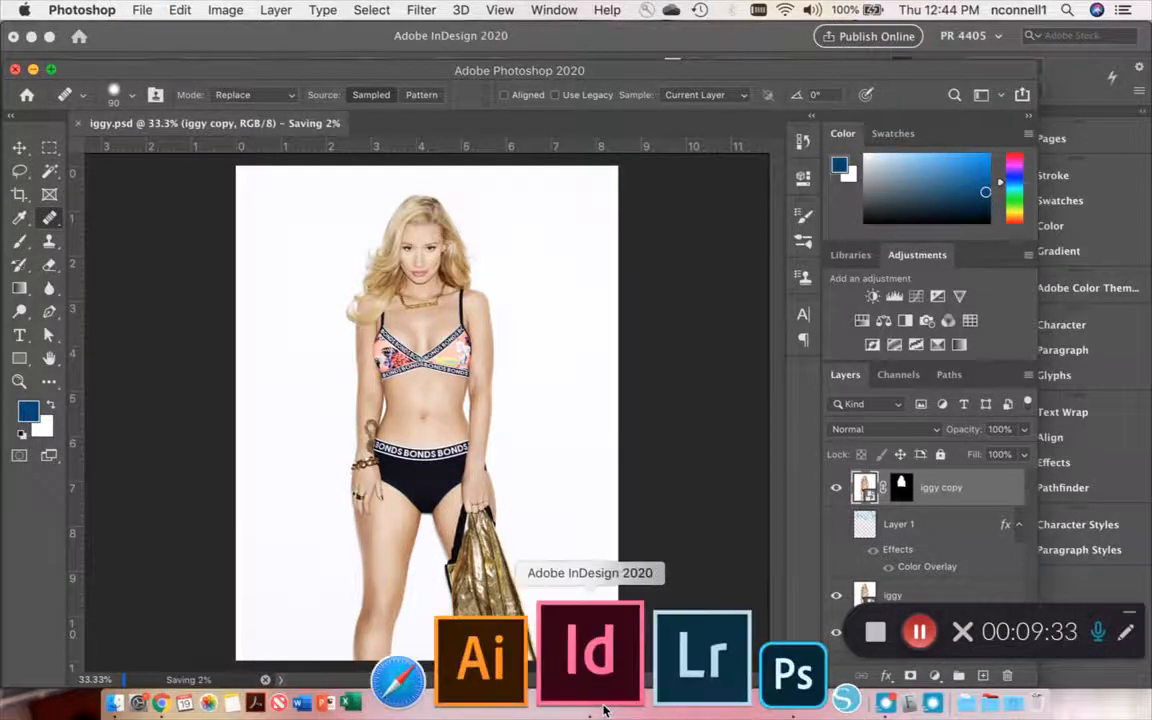
click(587, 650)
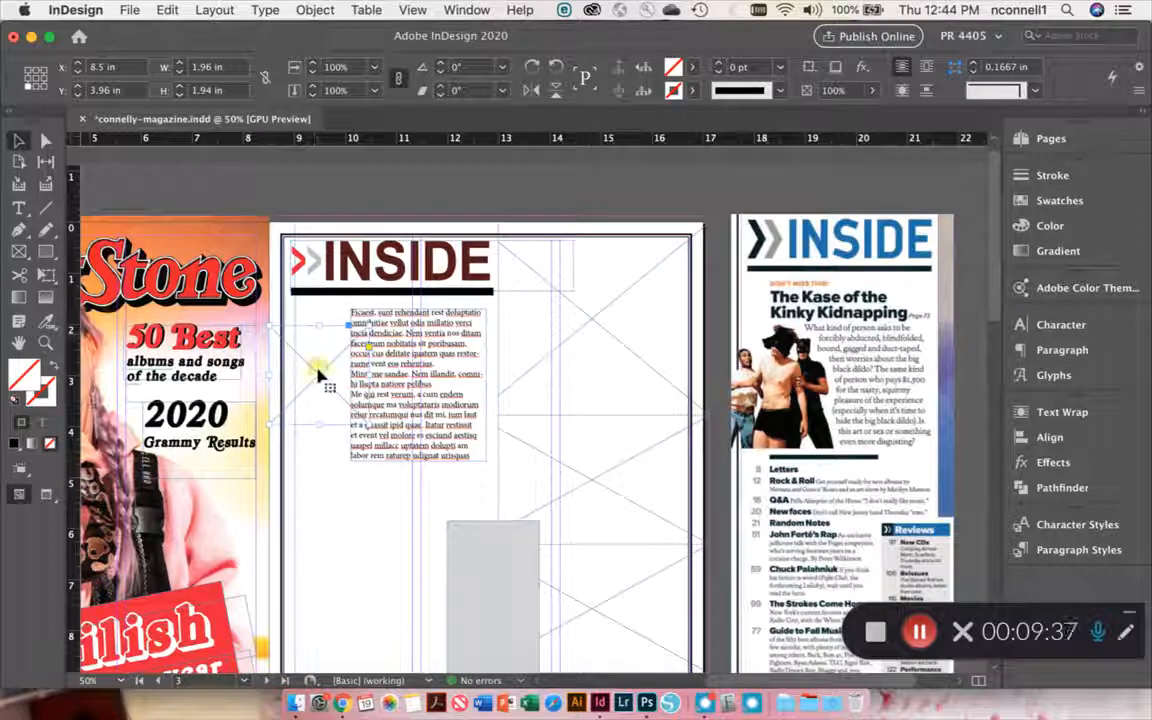
click(122, 9)
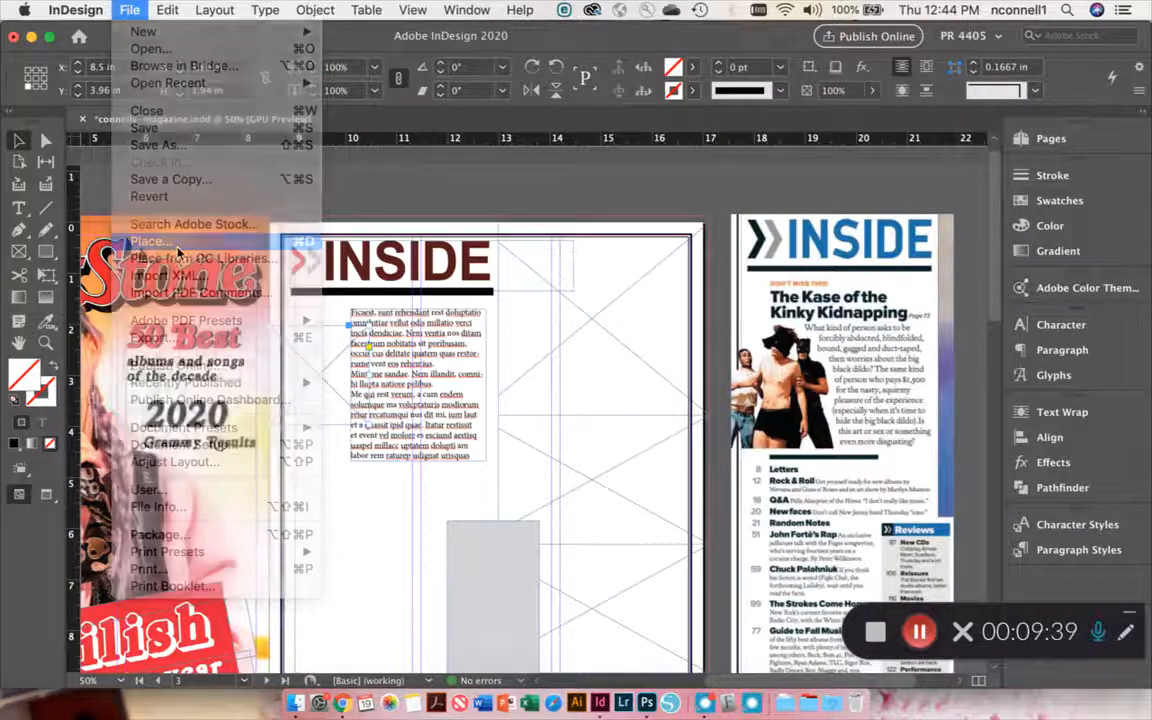
- Place iggy.psd on the contents page next to the placeholder text frame
click(152, 241)
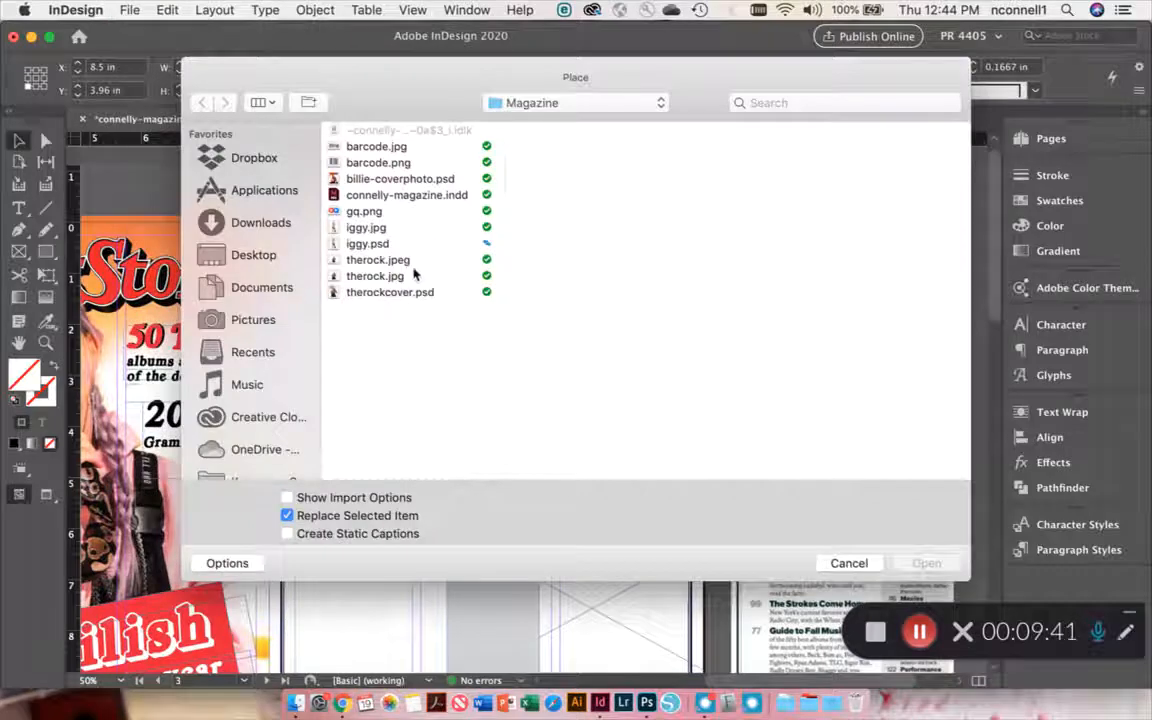
click(926, 563)
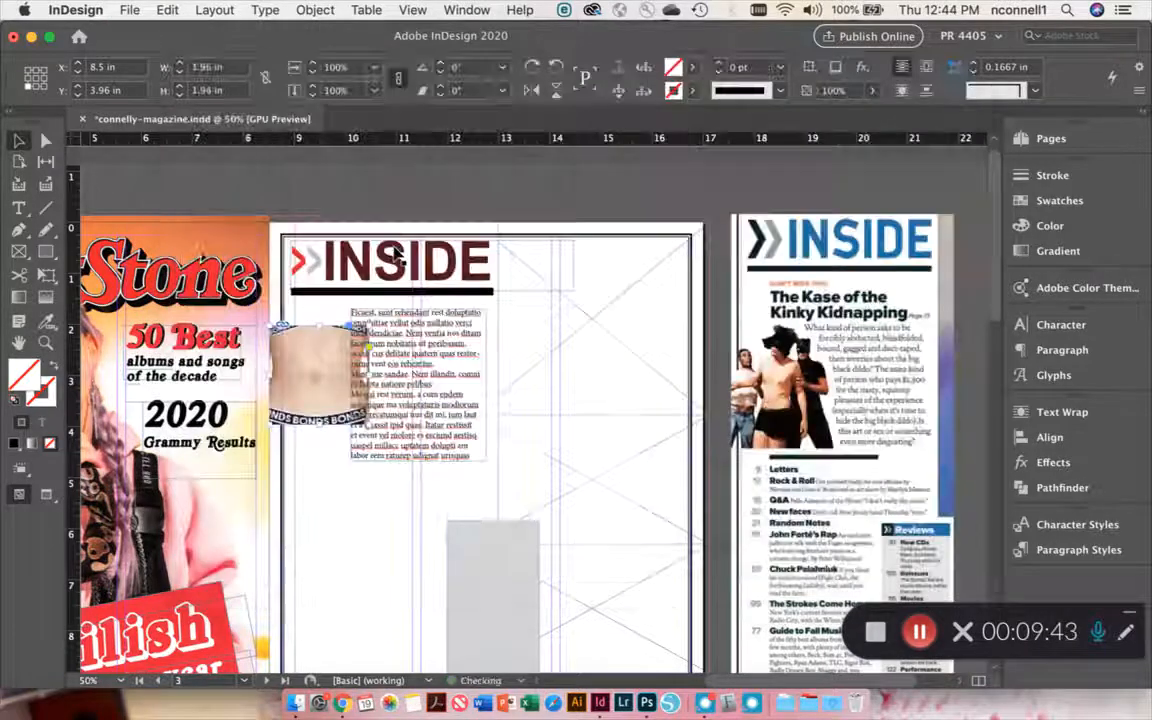
right_click(316, 375)
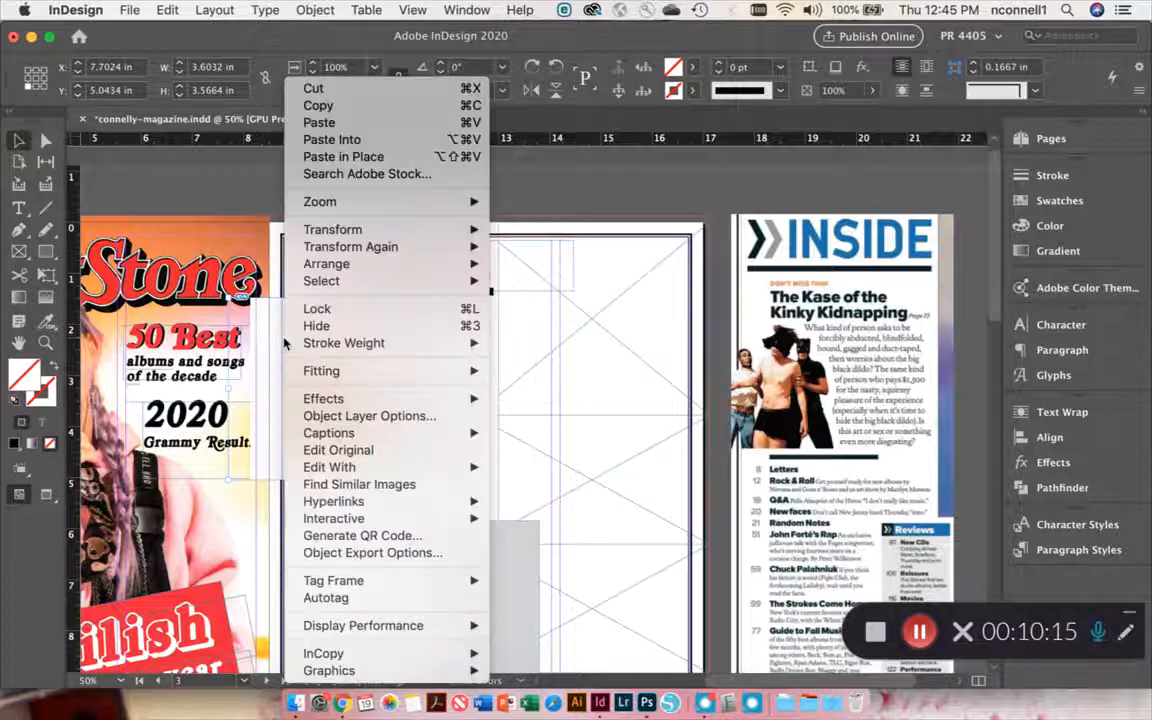
mouse_move(326, 263)
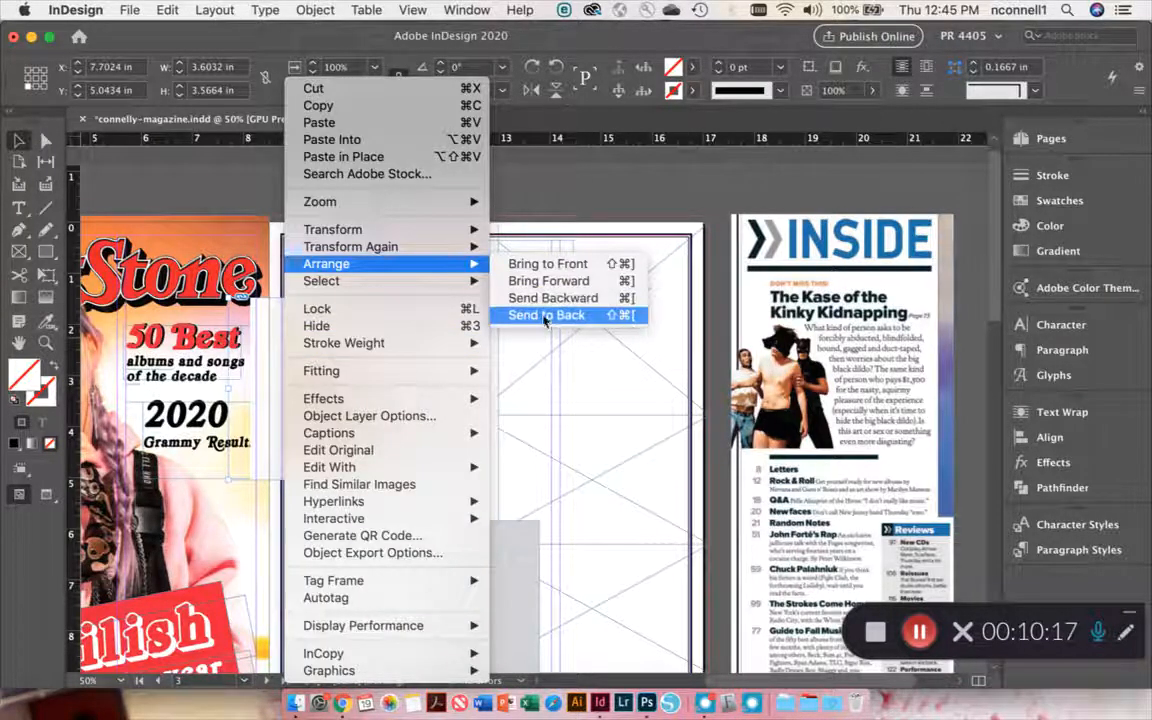
- Send the Iggy photo to the back, behind the body copy
click(546, 315)
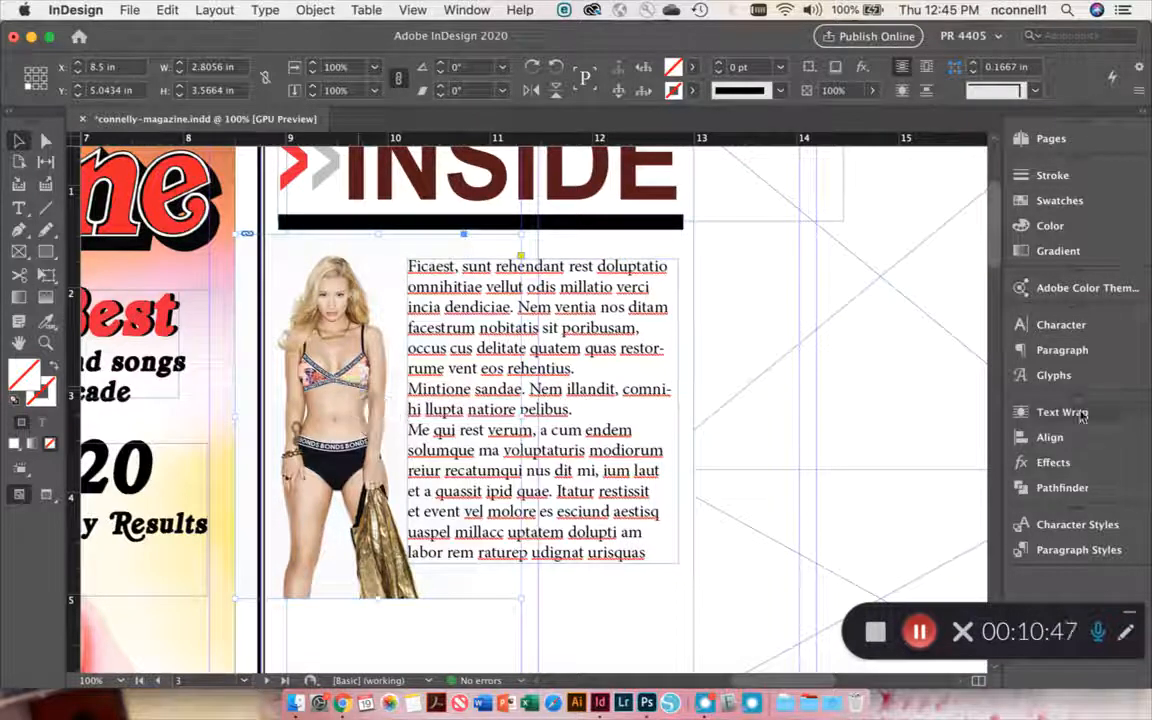
- Apply Wrap Around Bounding Box to the Iggy photo
click(1059, 411)
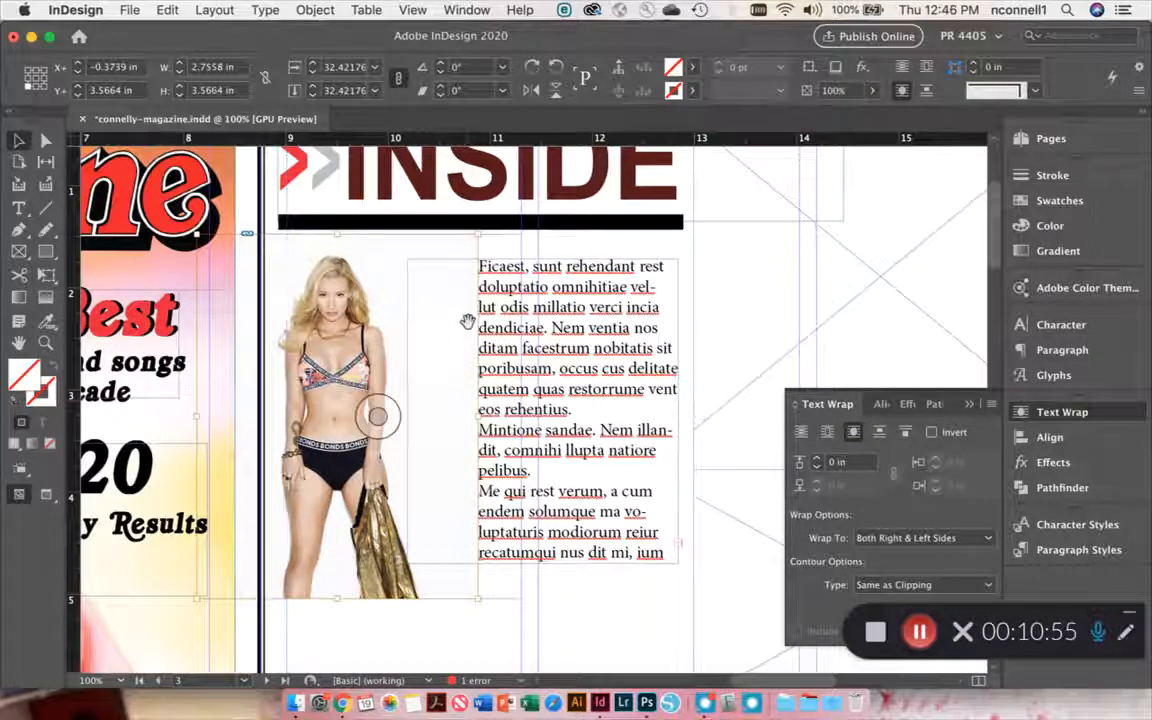
mouse_move(461, 452)
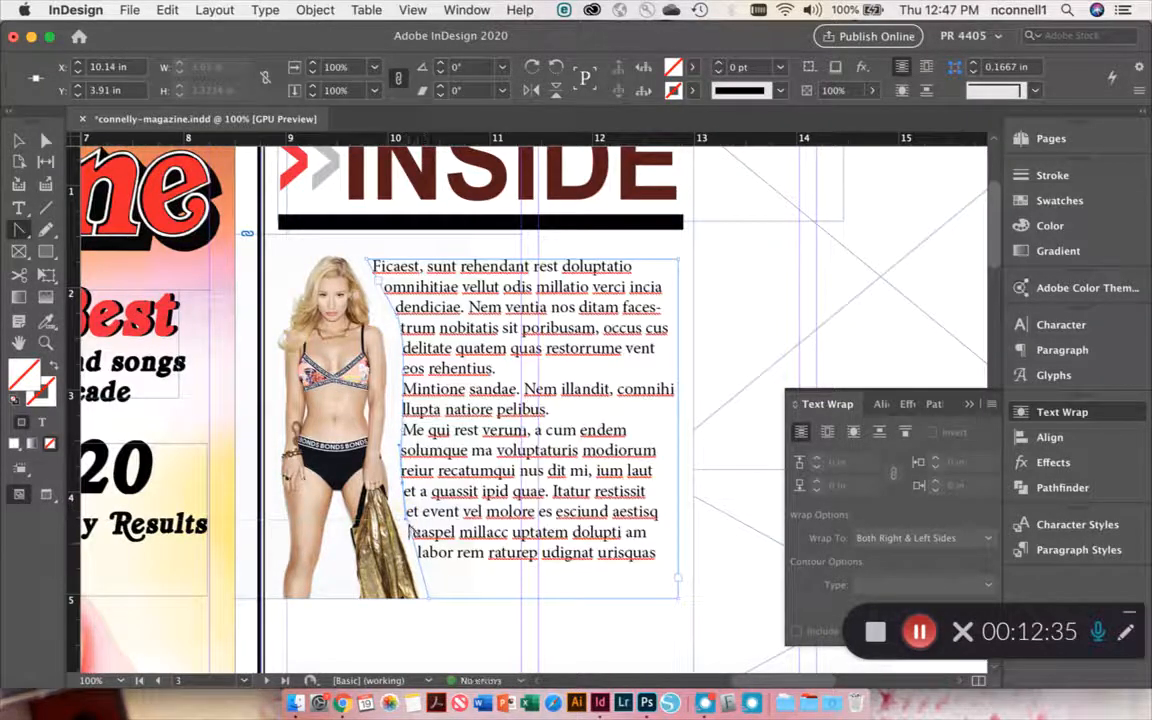
- Edit the text wrap boundary points so the body copy follows Iggy's silhouette
click(16, 231)
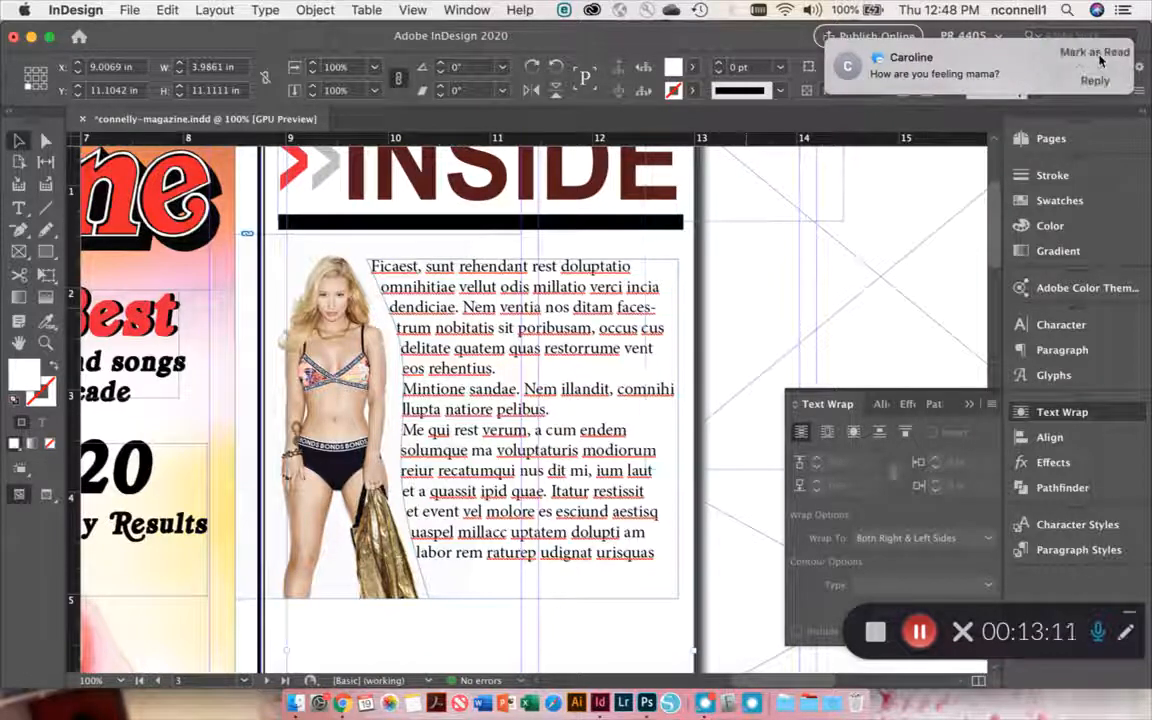
- Dismiss the incoming message notification before drawing the section-list frame
click(1091, 51)
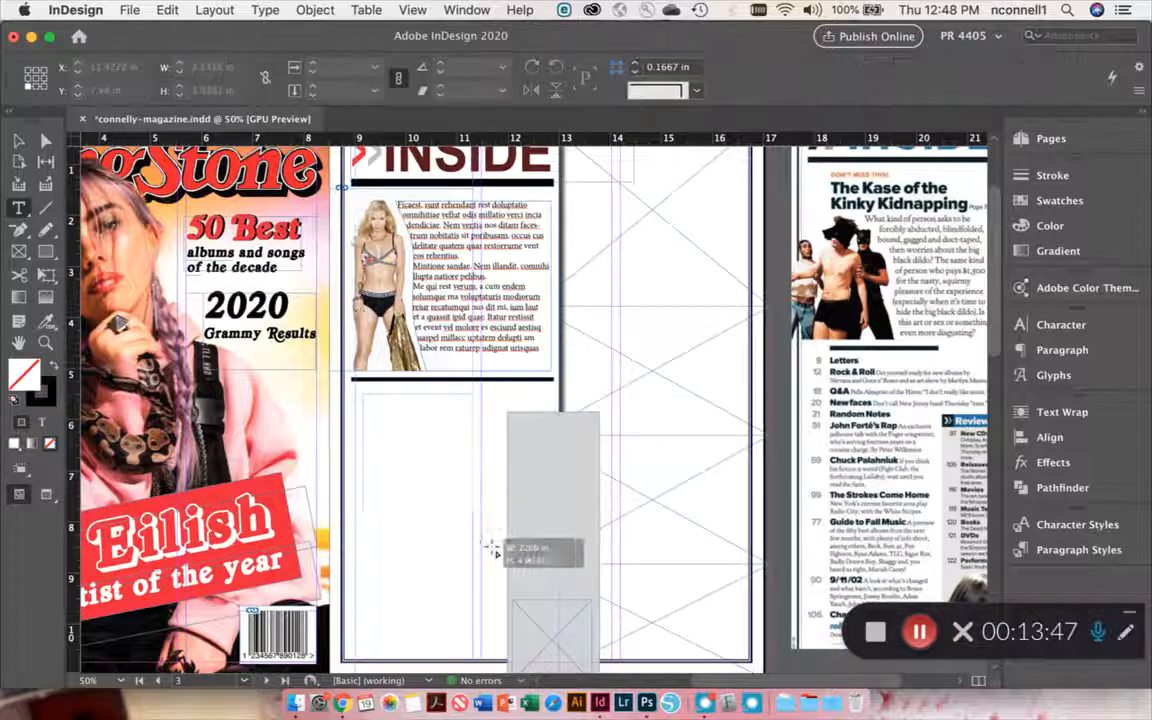
- Type the section entries 'Letters', 'Rock & Roll' and 'Q&A' into the new frame
click(493, 552)
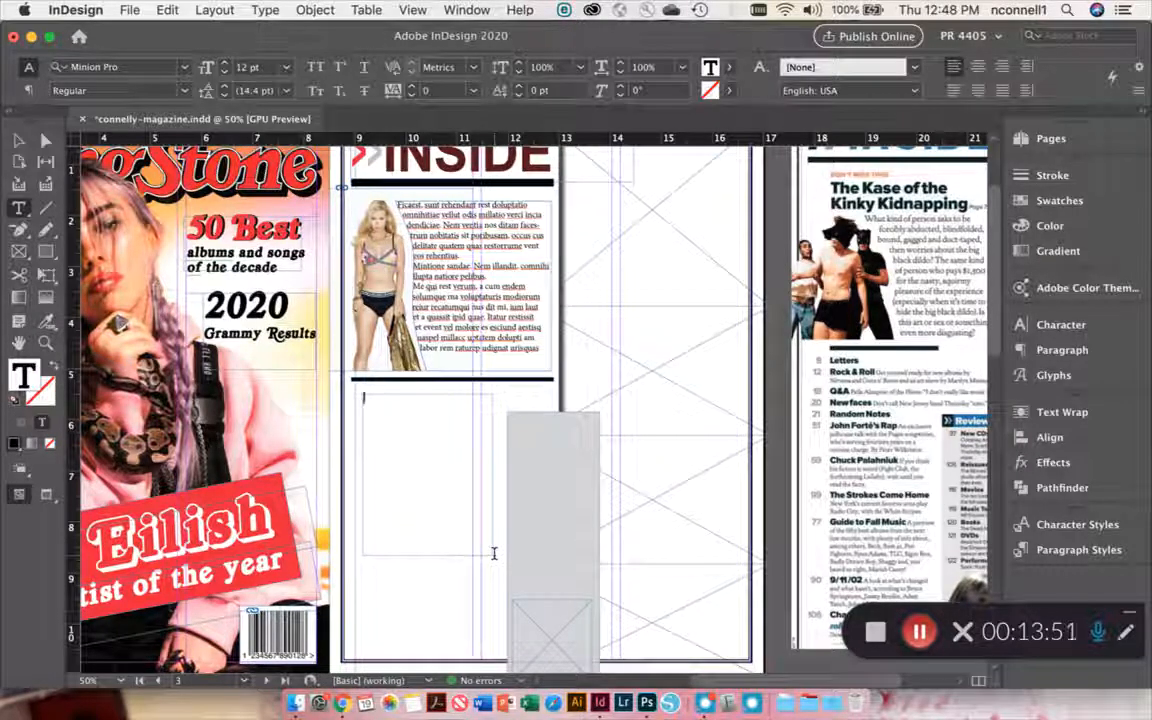
text(Letters)
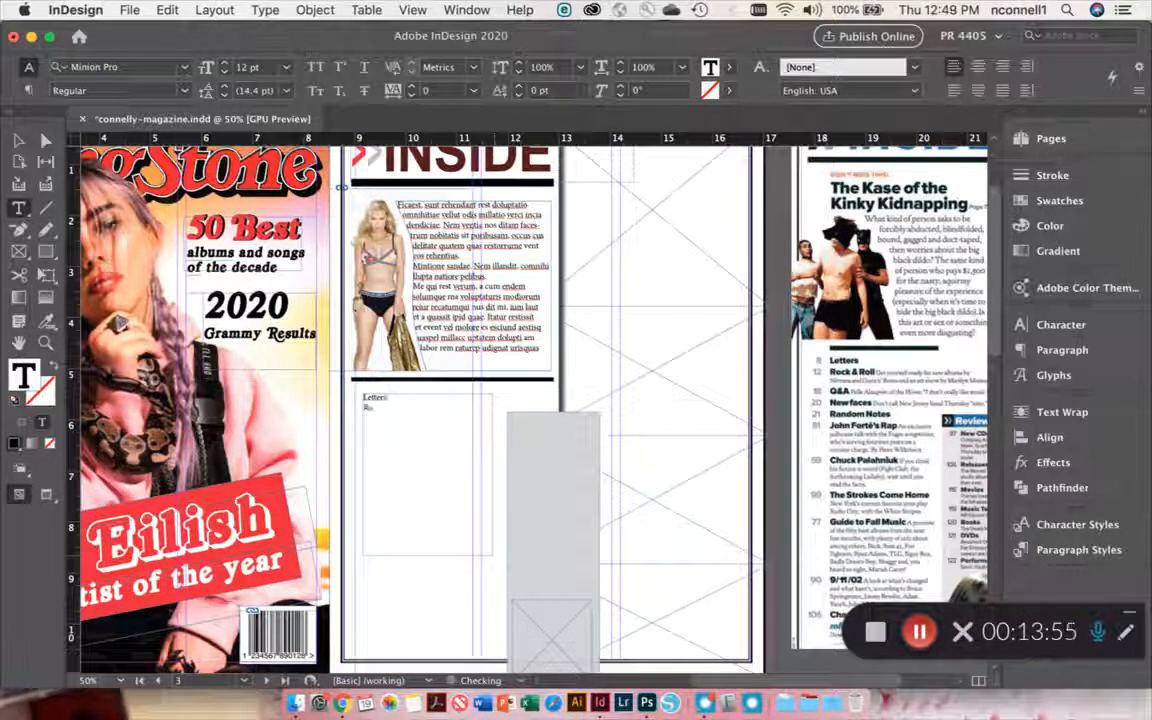
text(Rock & Roll)
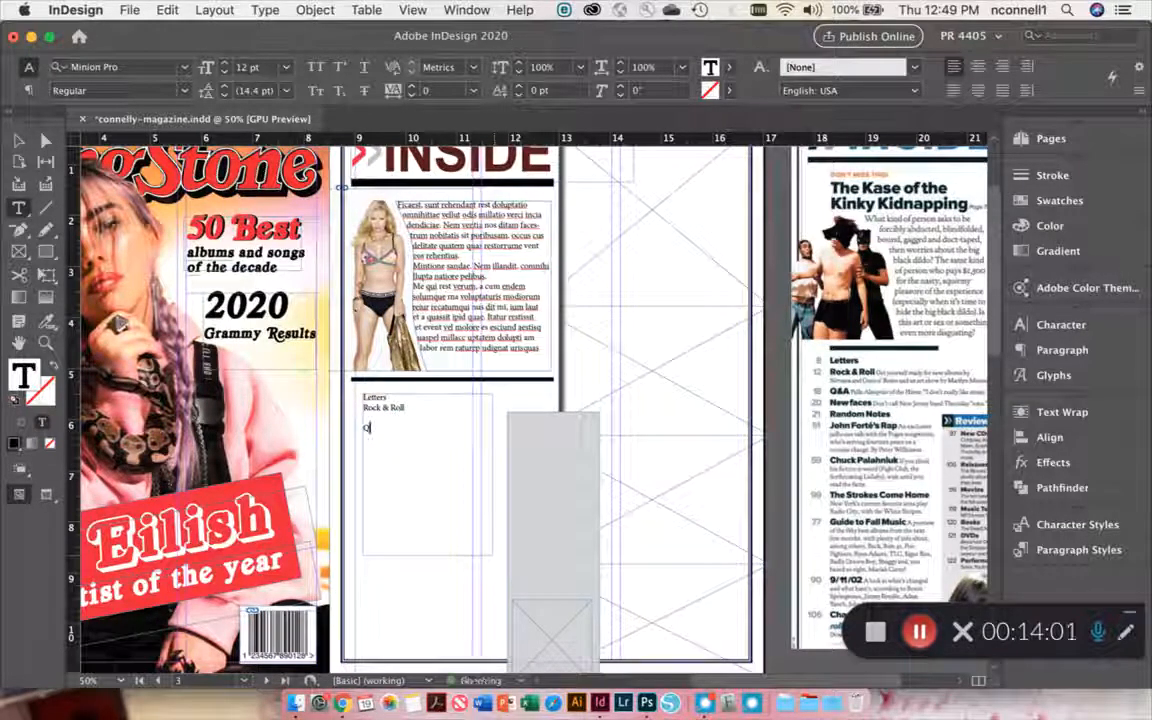
text(Q&A text here.)
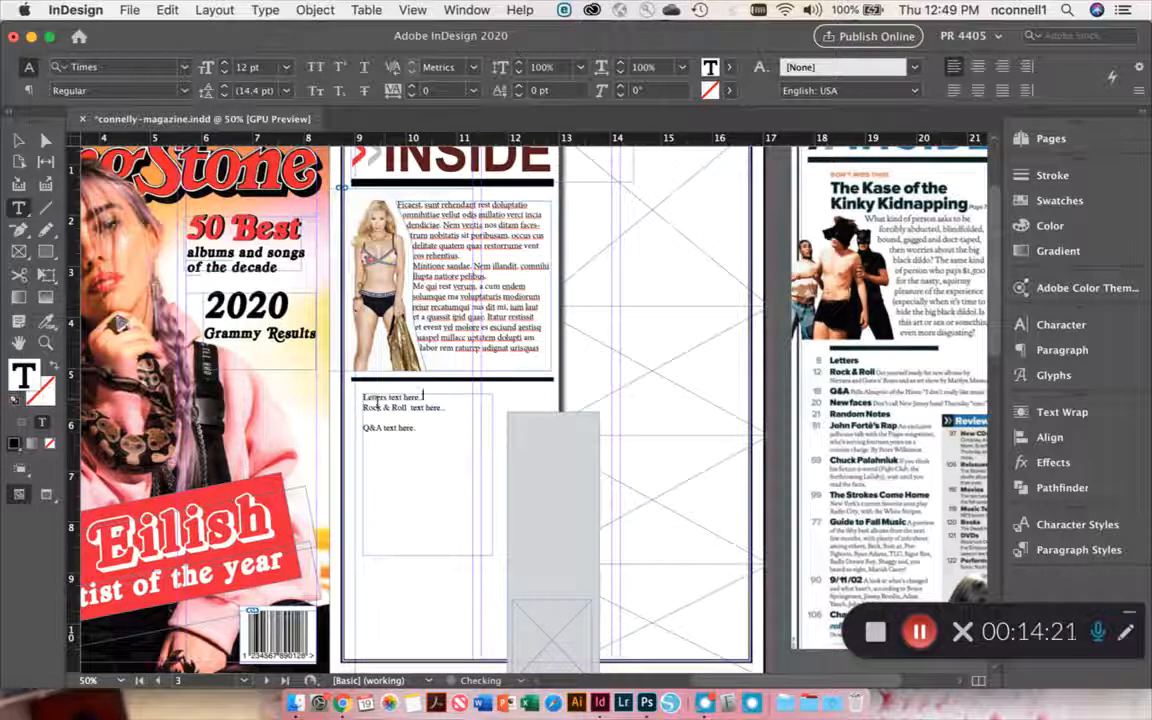
- Enlarge and bold 'Letters', save it as Character Style 1, and apply it to Q&A
double_click(370, 397)
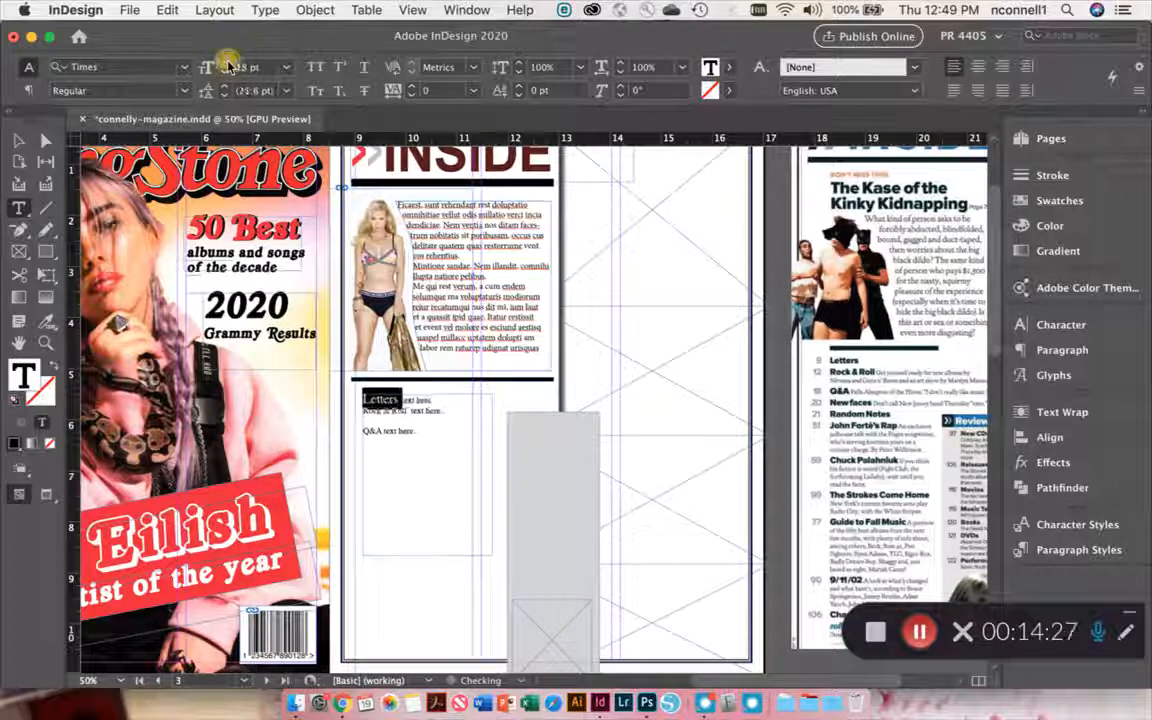
click(185, 90)
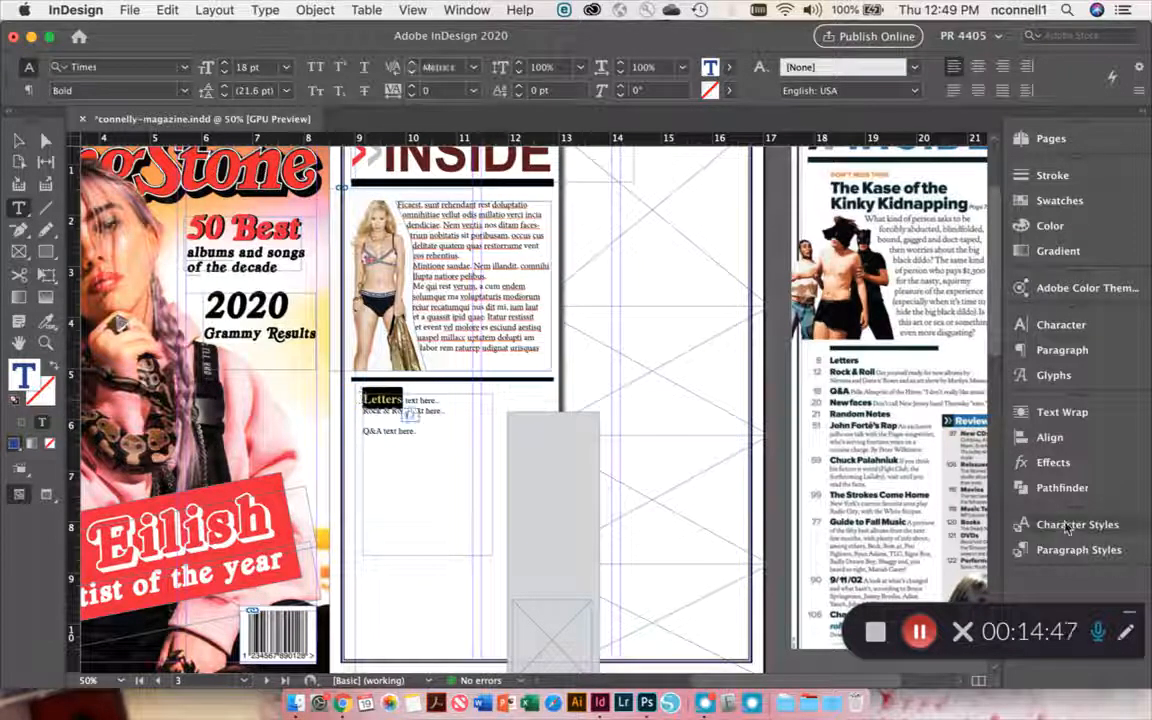
click(1075, 524)
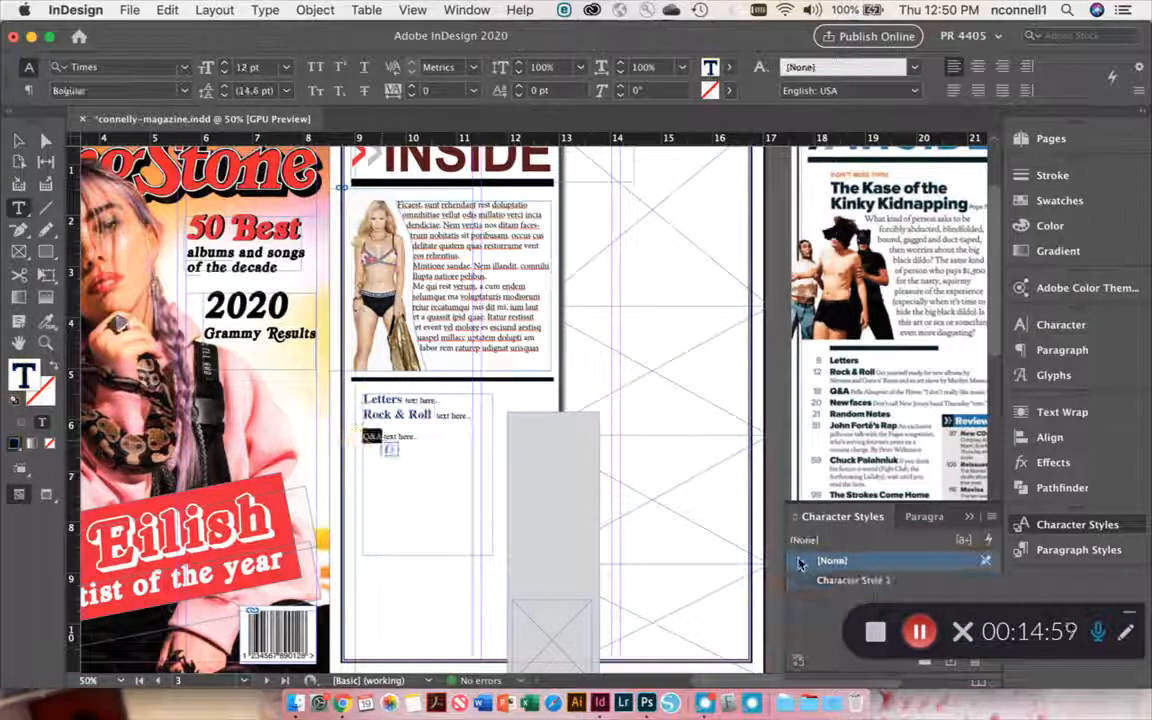
click(858, 579)
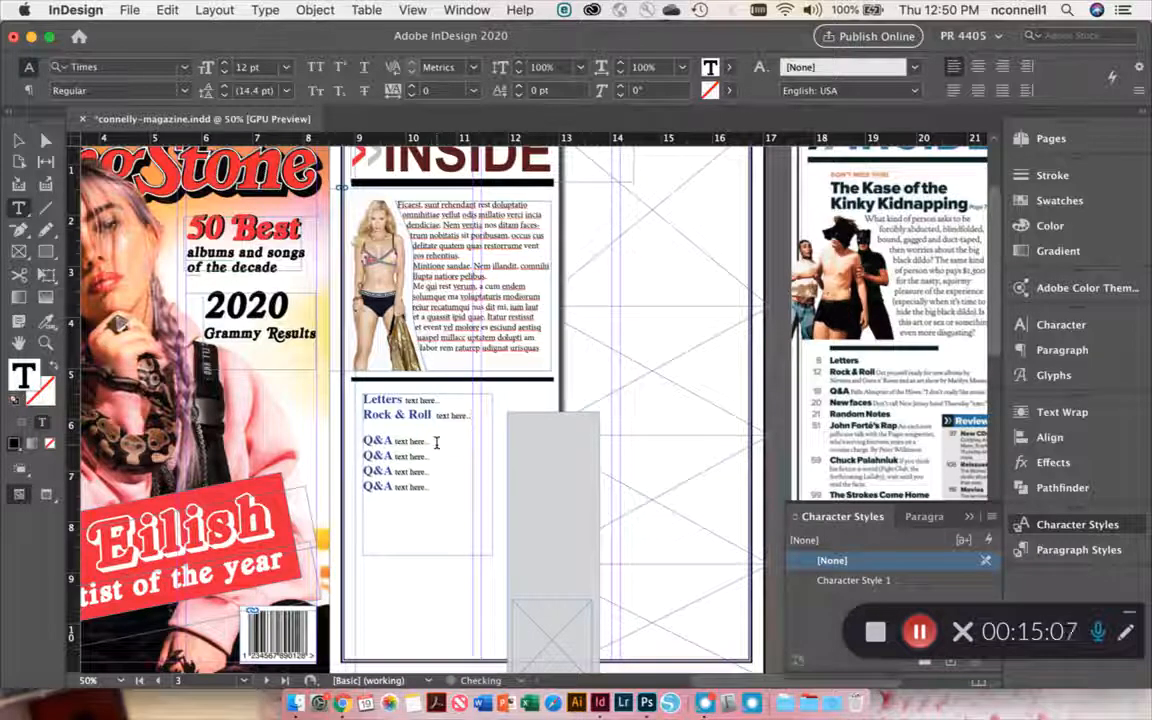
click(18, 140)
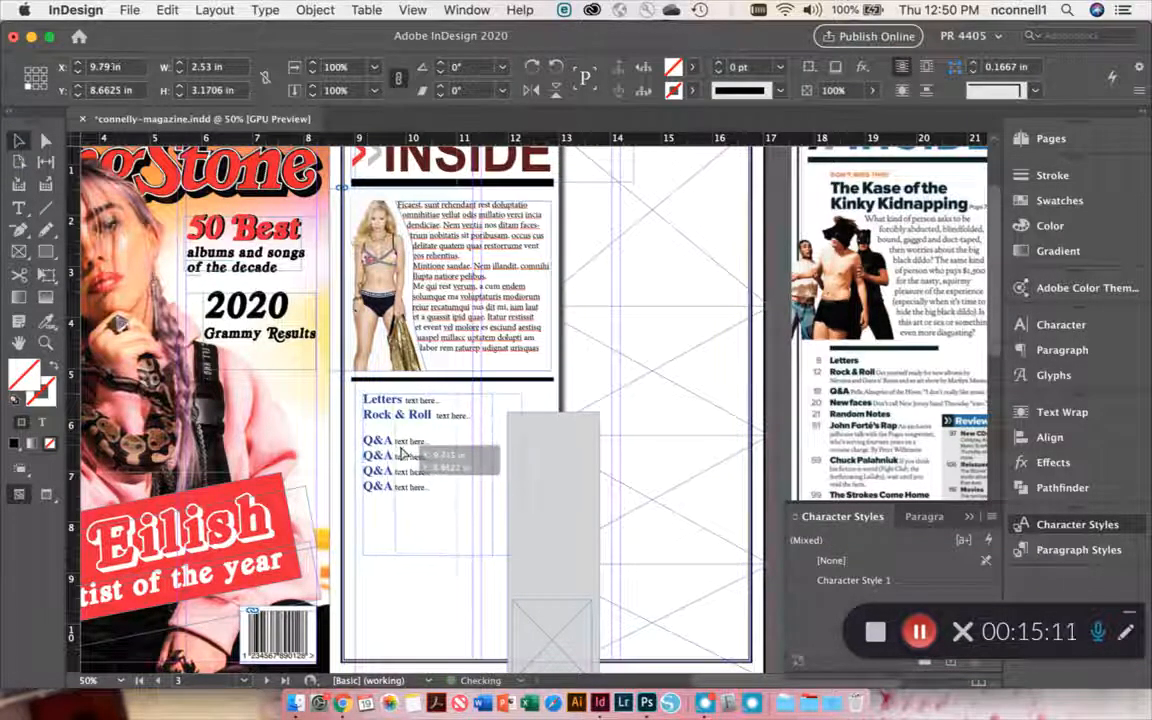
- Nudge the section list frame slightly right, beneath the photo
click(18, 208)
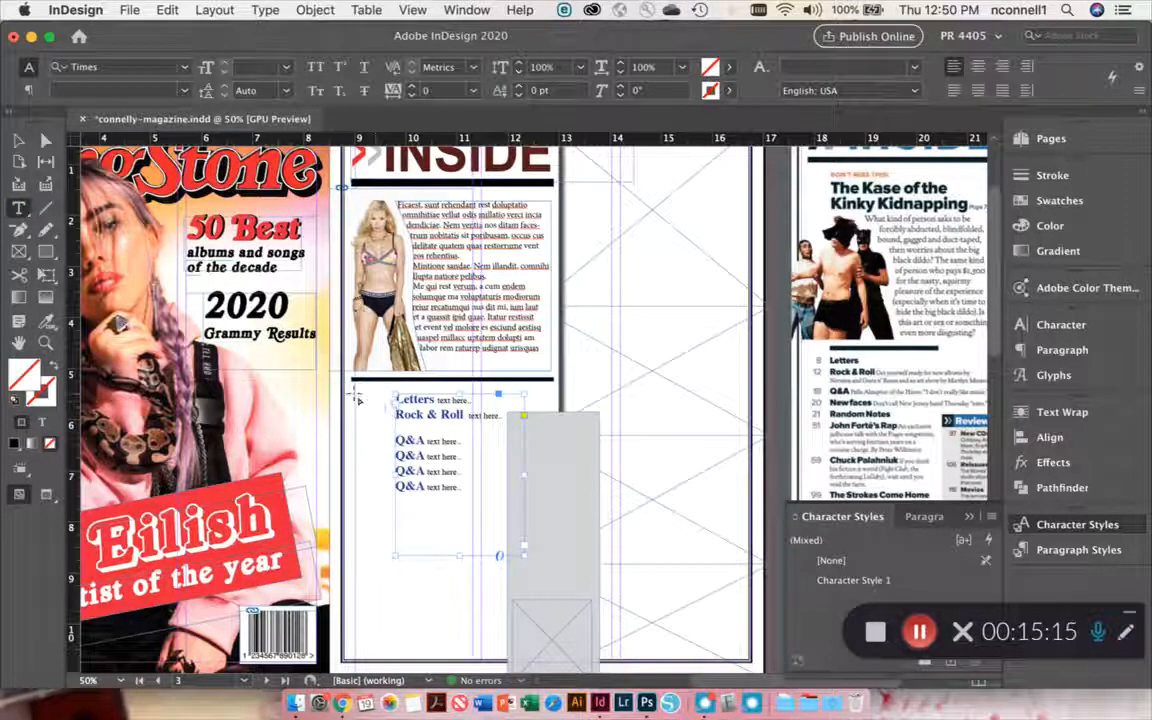
click(391, 554)
text(Reviews)
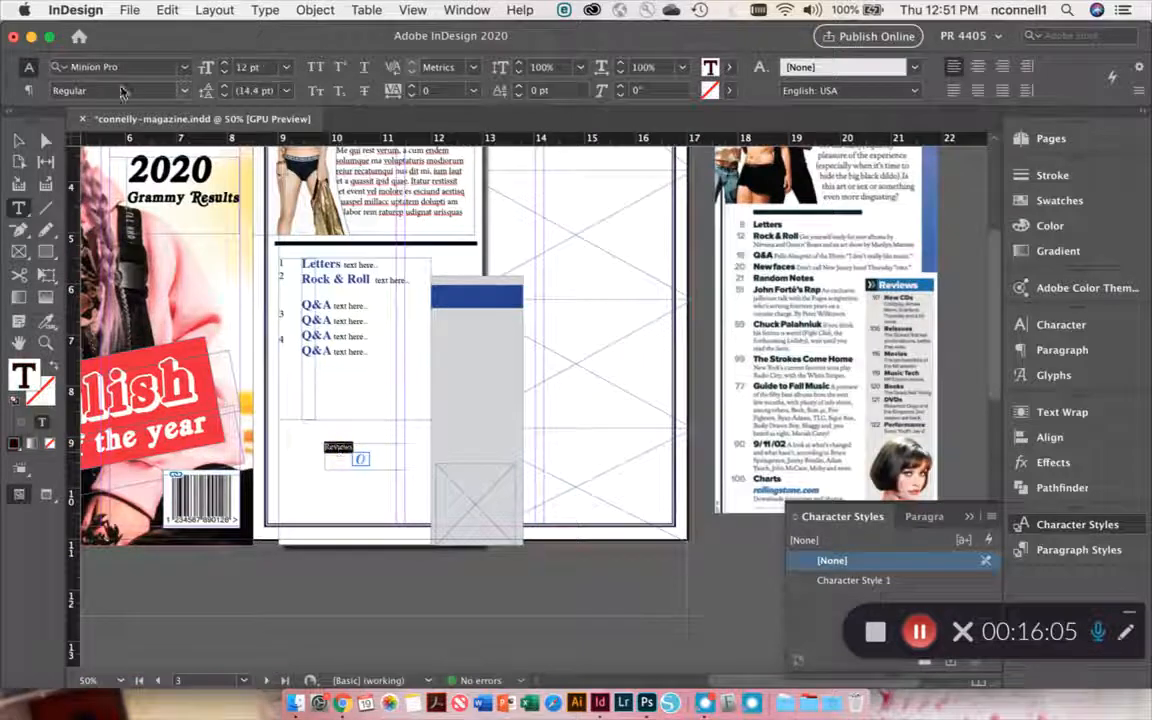
- Set the Reviews label's font to Arial
text(arial)
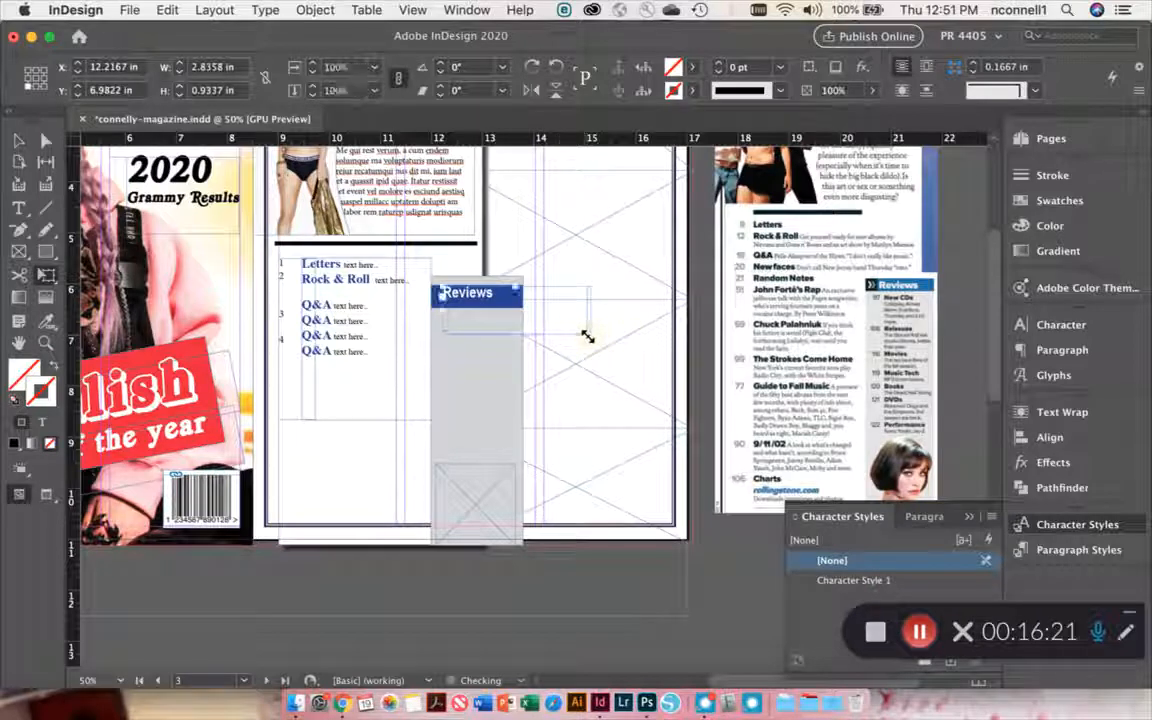
- Widen the Reviews text frame to fit the blue bar and type '>> Re-'
drag(588, 336, 630, 348)
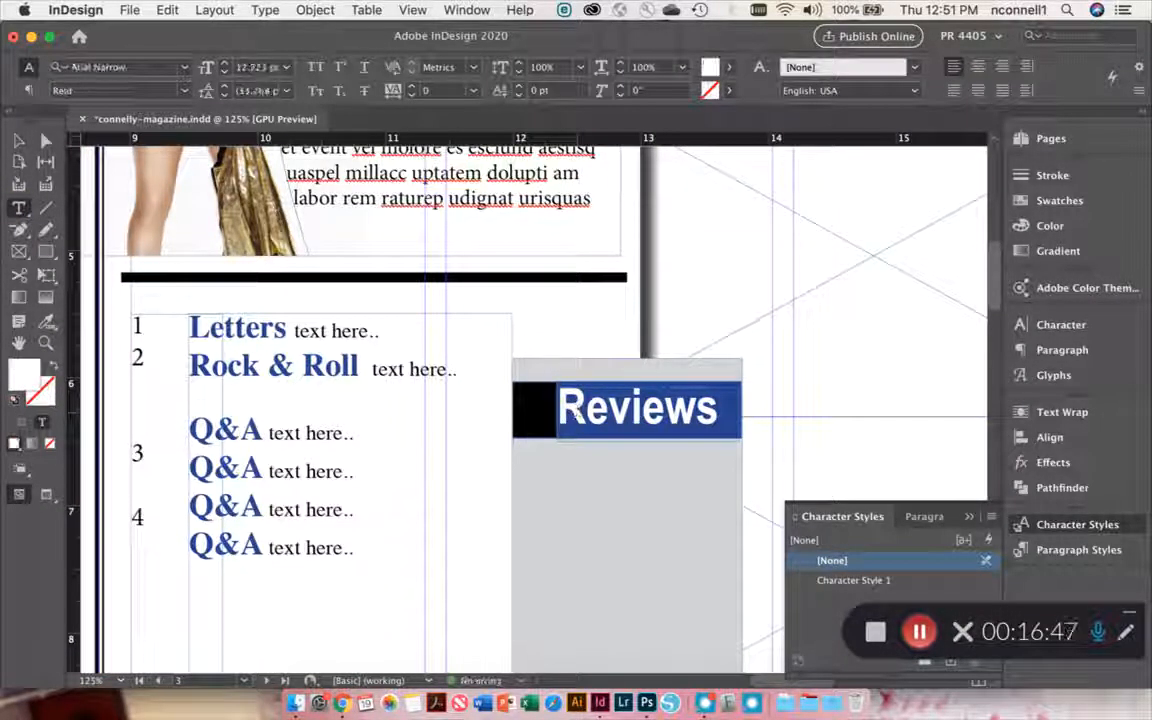
text(>> Re-)
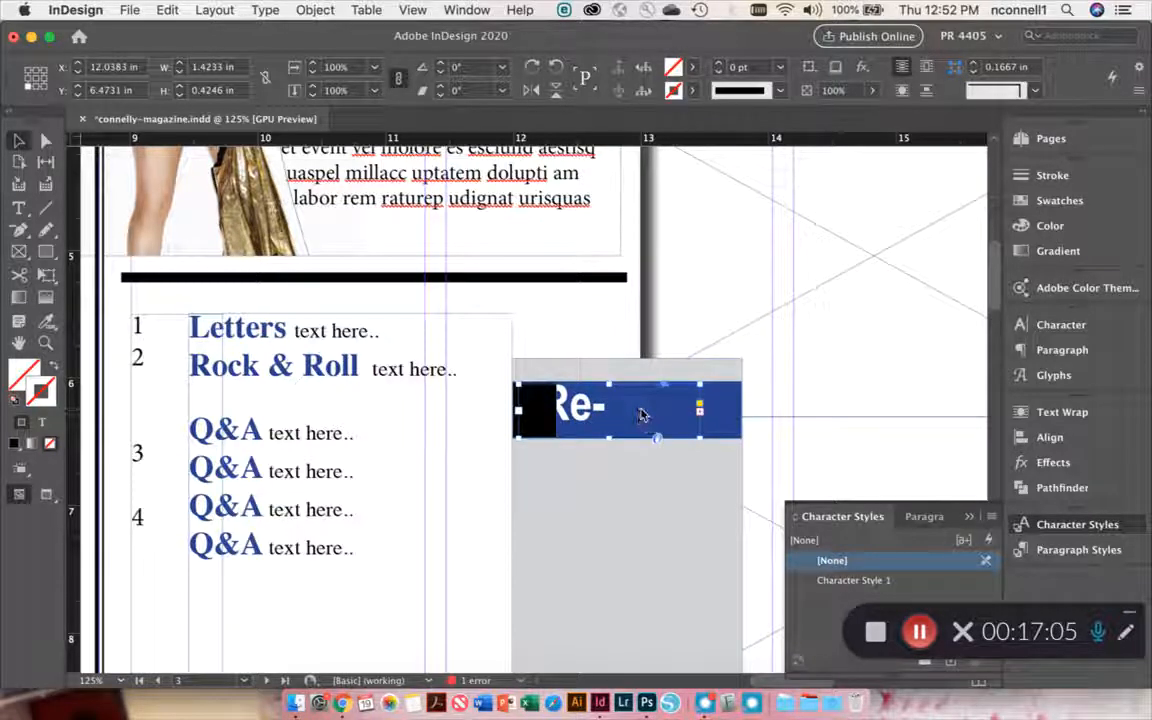
- Bring up stacking-order options for the clipped 'Re-' heading frame
right_click(642, 415)
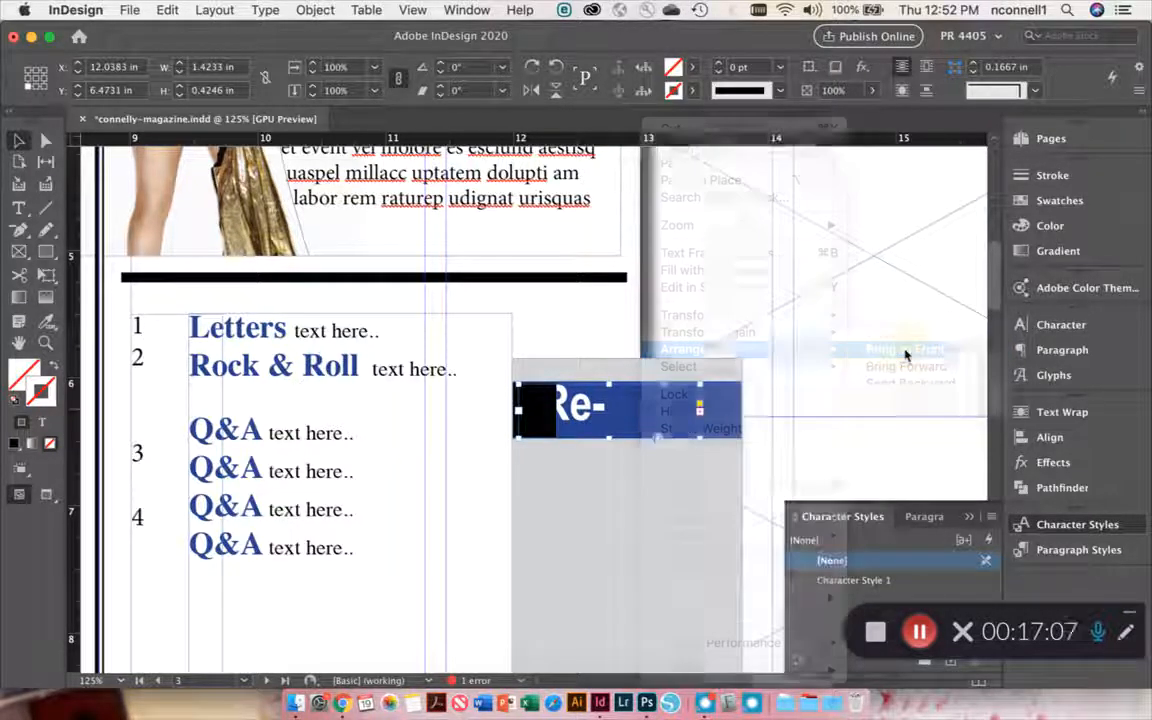
- Bring the heading frame to front so '>> Reviews' shows over the black block
click(903, 349)
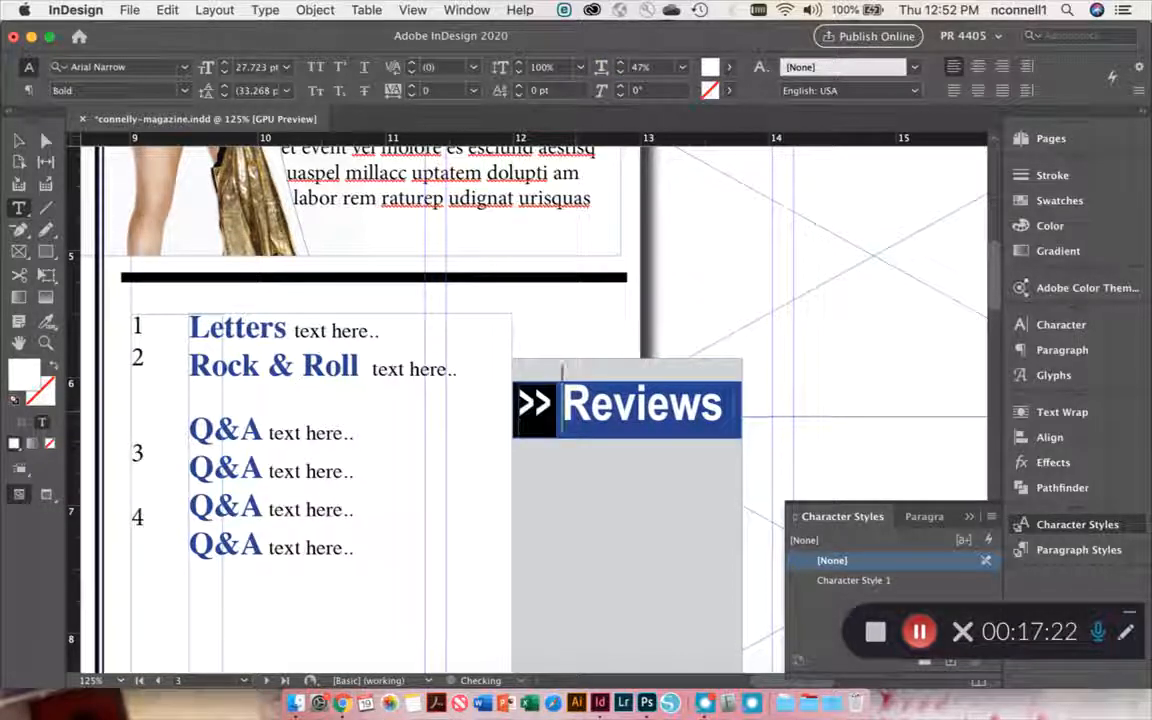
click(625, 402)
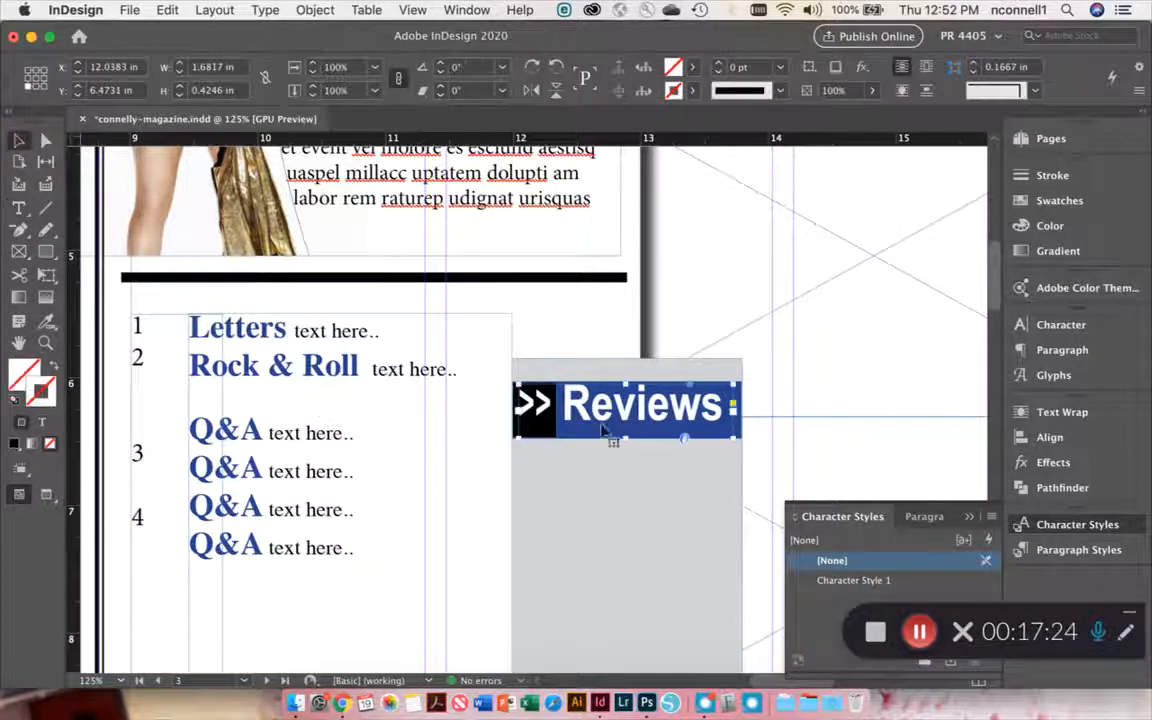